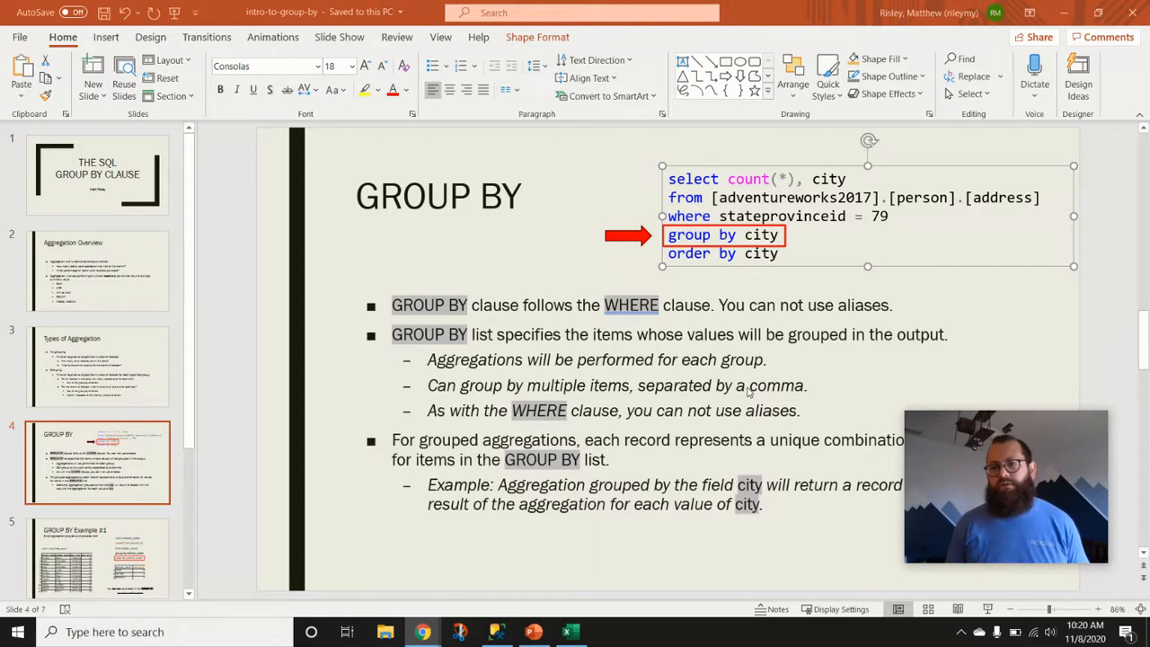
mouse_move(747, 261)
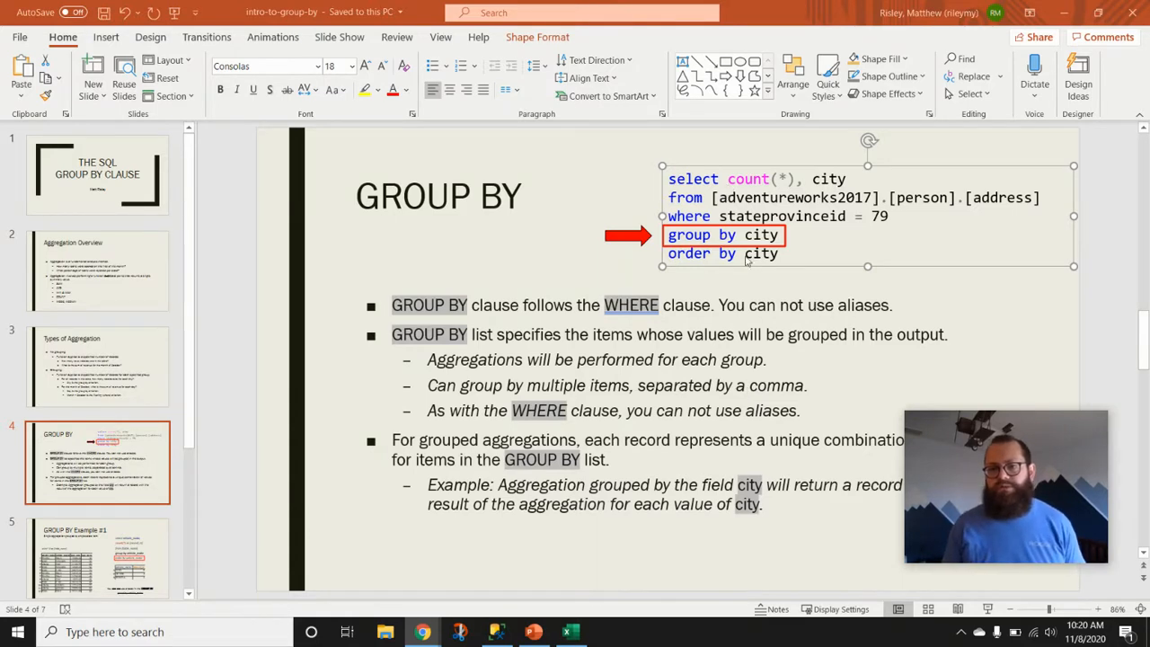
mouse_move(879, 281)
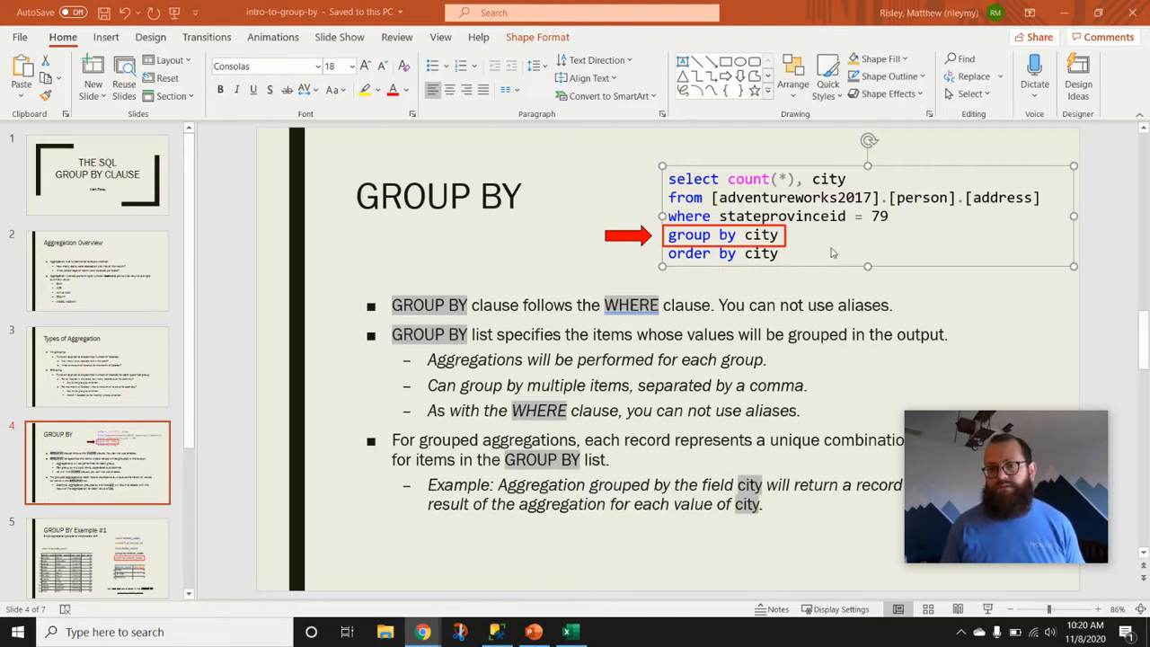
mouse_move(794, 212)
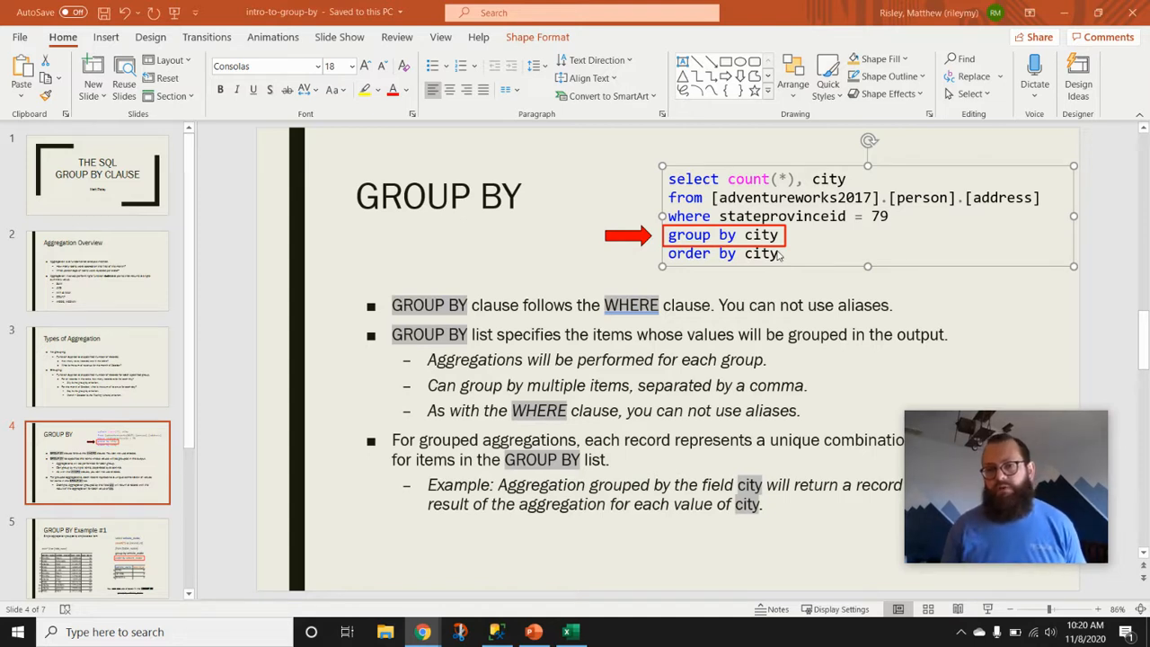
mouse_move(735, 190)
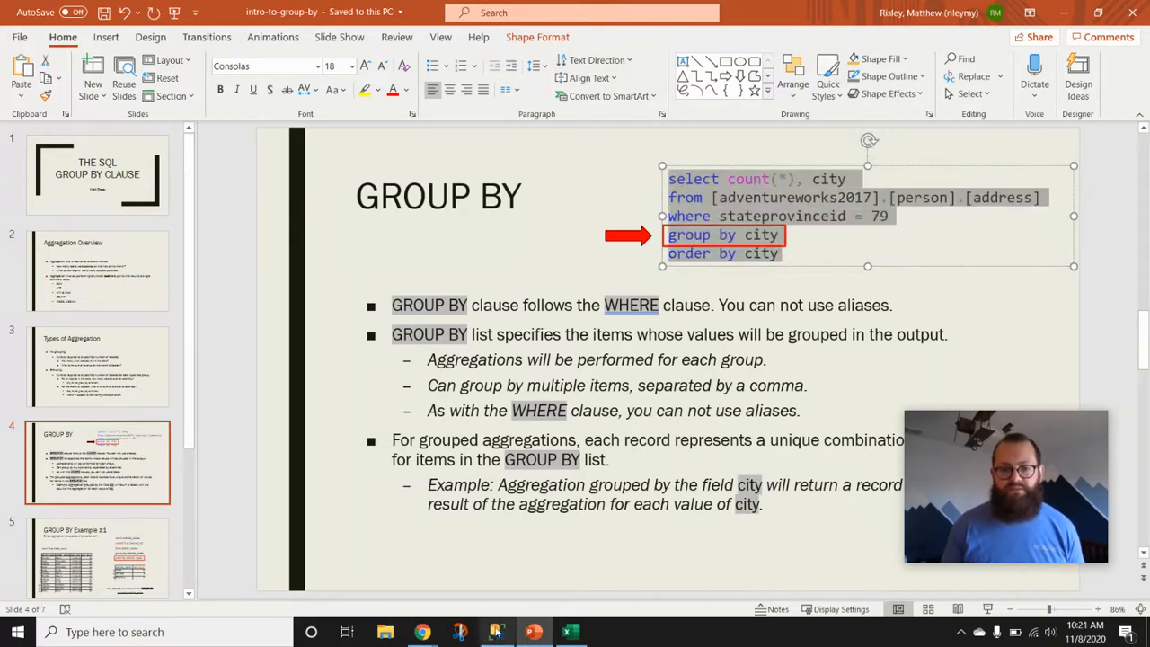
Bring up SSMS showing the GROUP BY count query with its 48 city rows
click(497, 631)
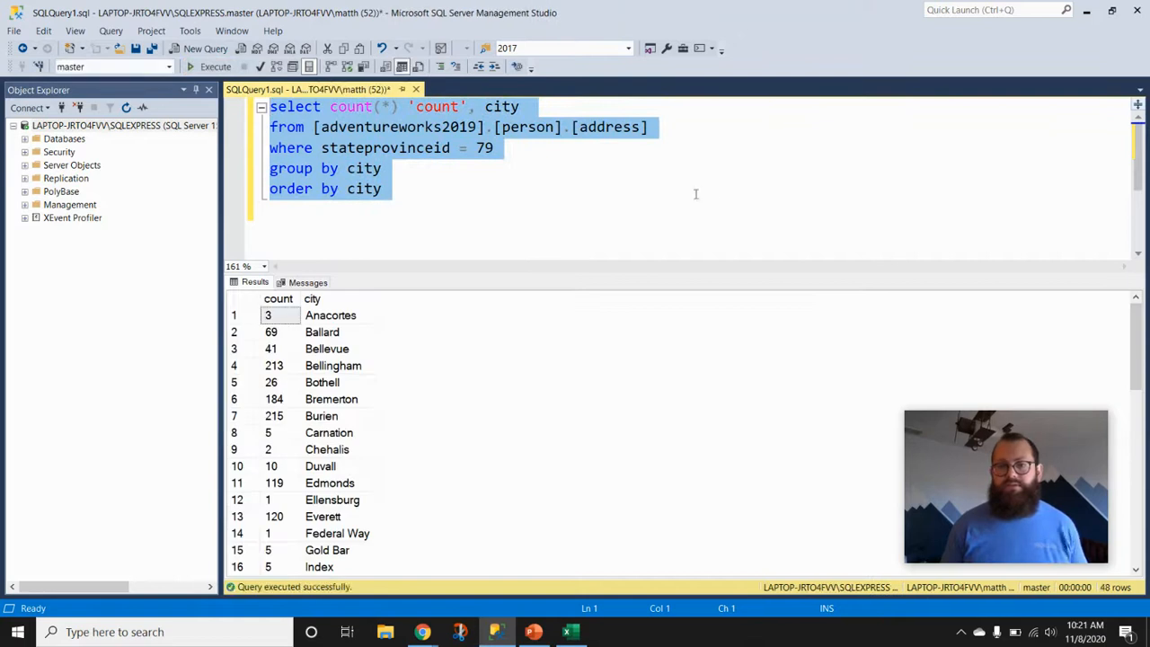
mouse_move(297, 346)
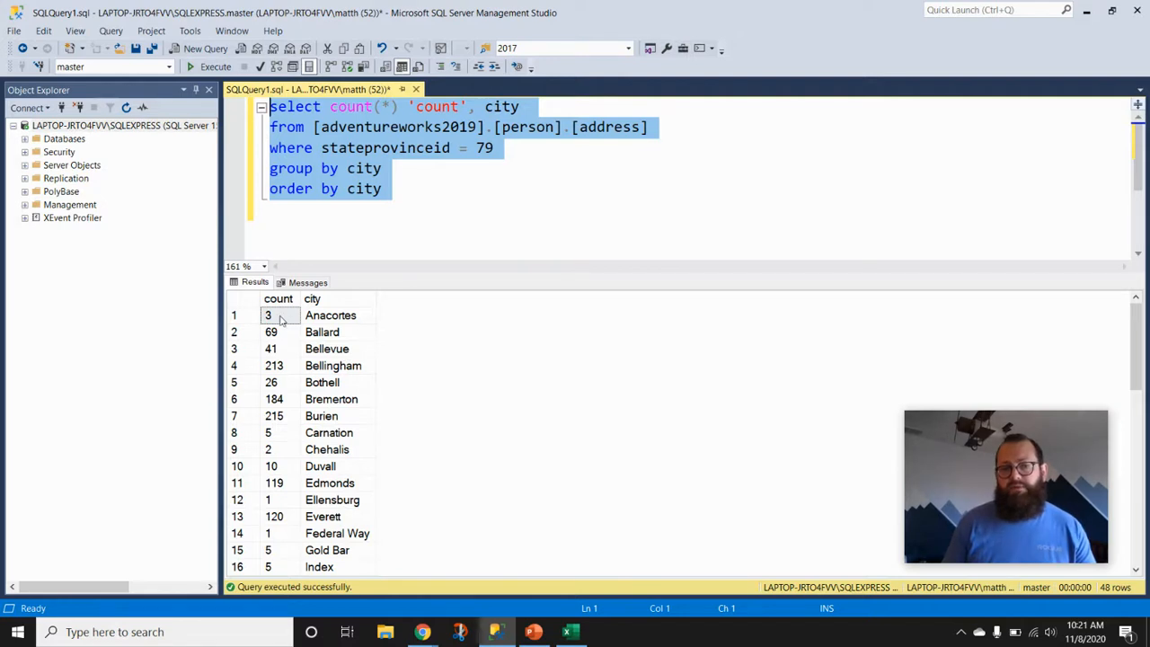
mouse_move(328, 322)
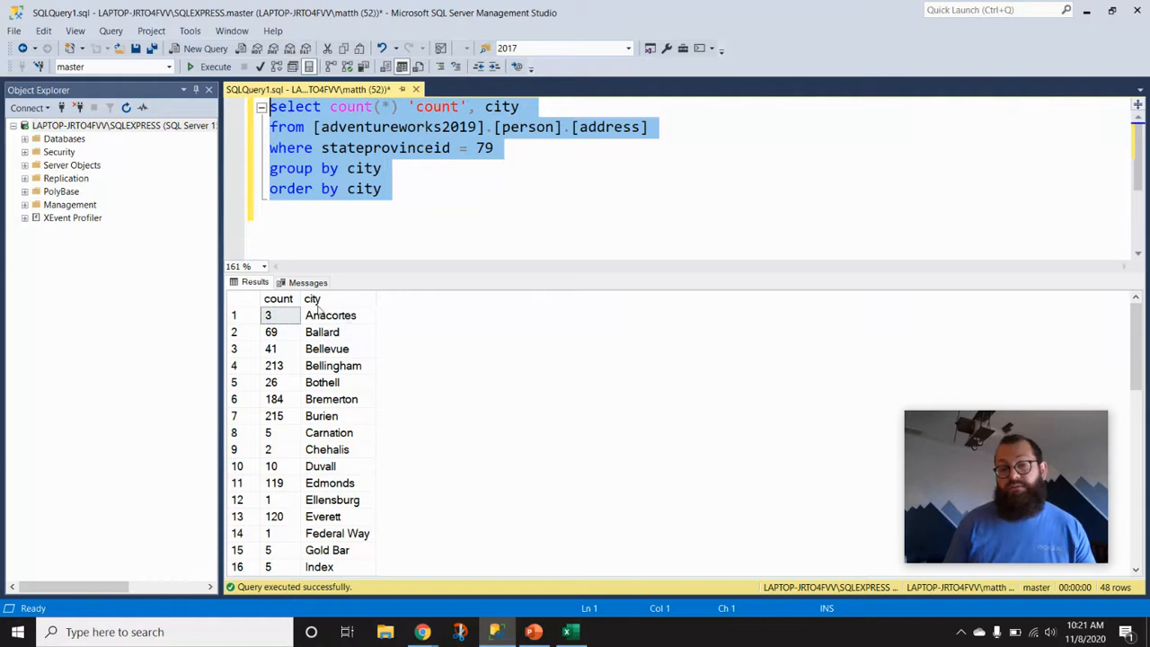
mouse_move(314, 322)
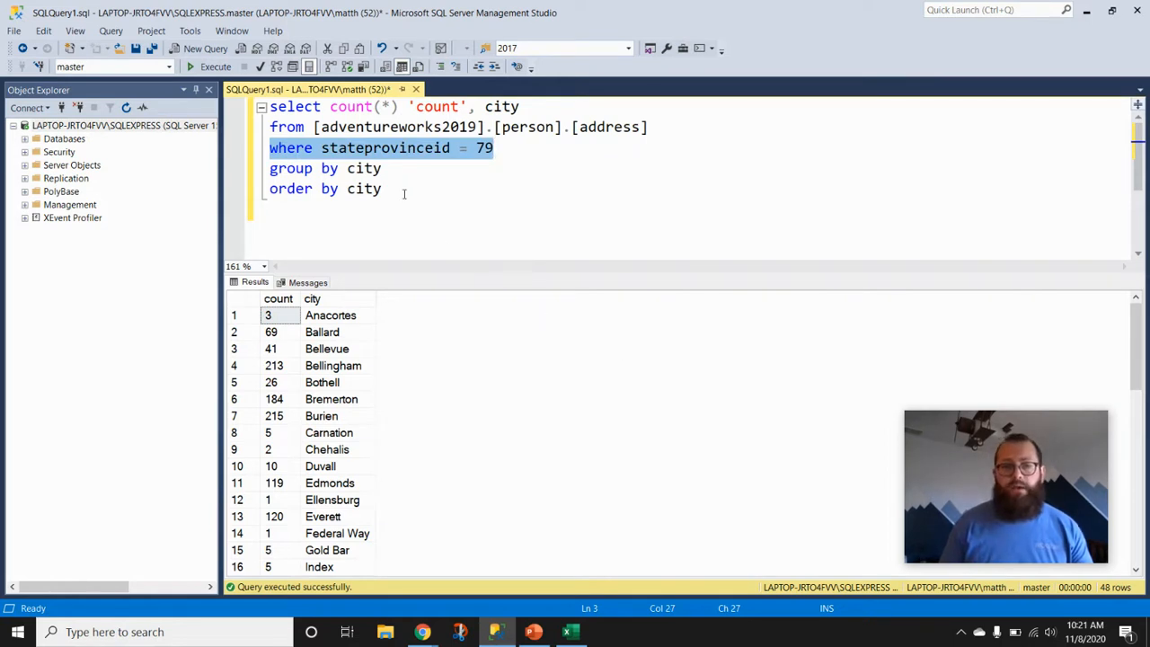
Comment out the group by and count(*), select *, and run to get 2,636 rows
key(ctrl+a)
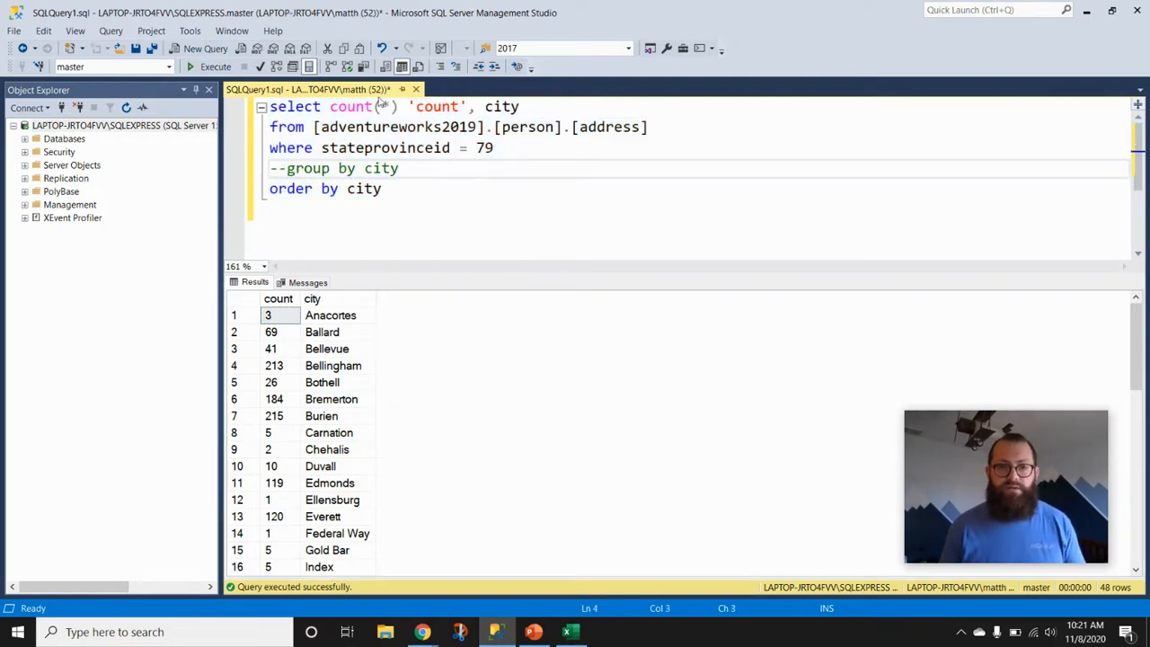
text(--)
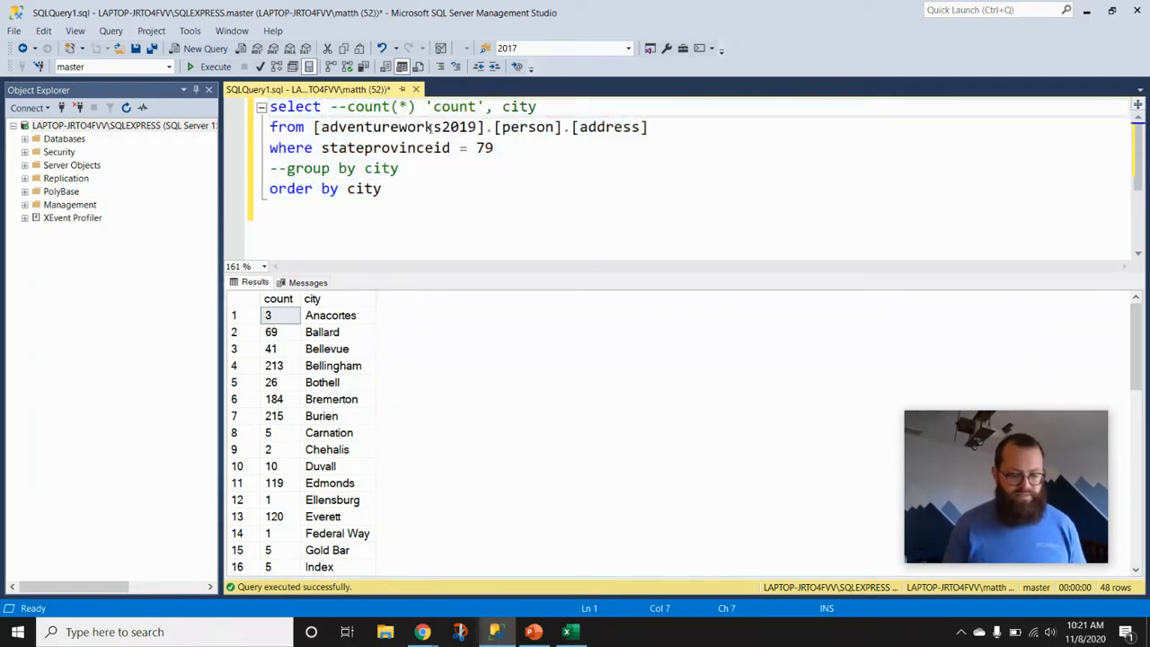
text(*)
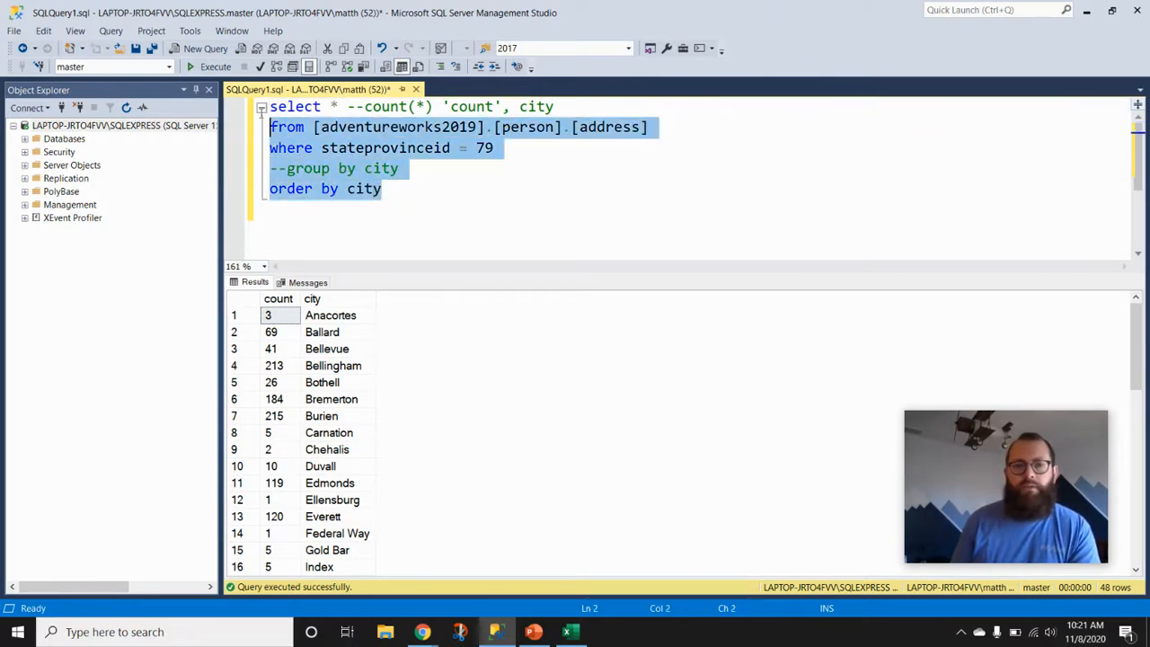
click(270, 106)
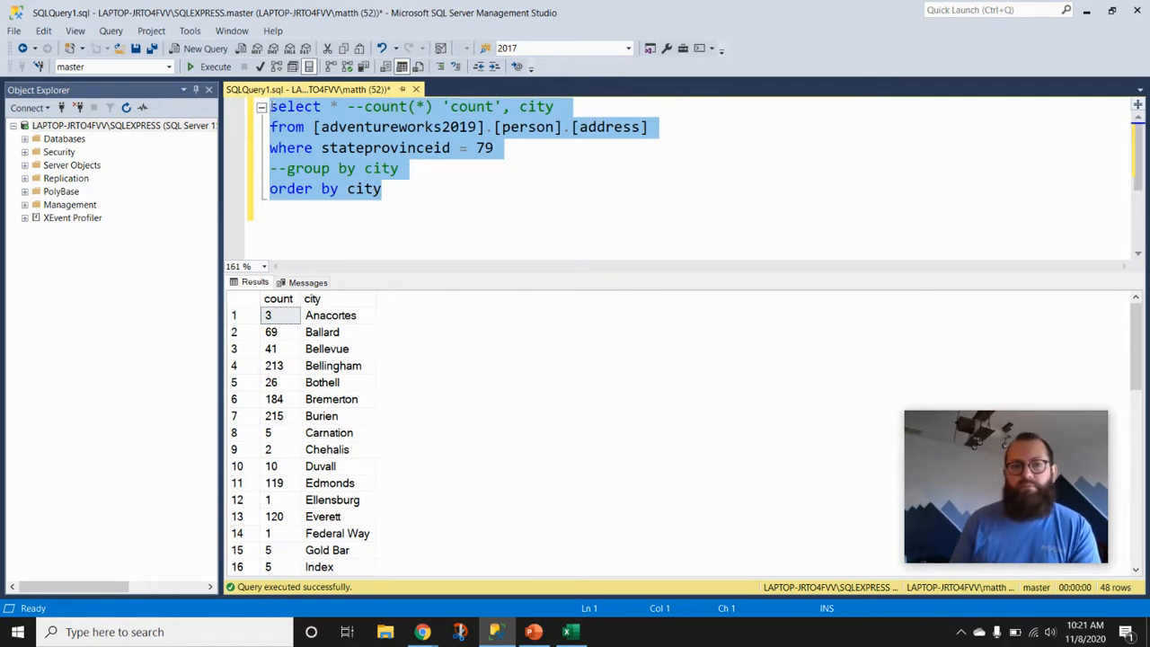
click(215, 66)
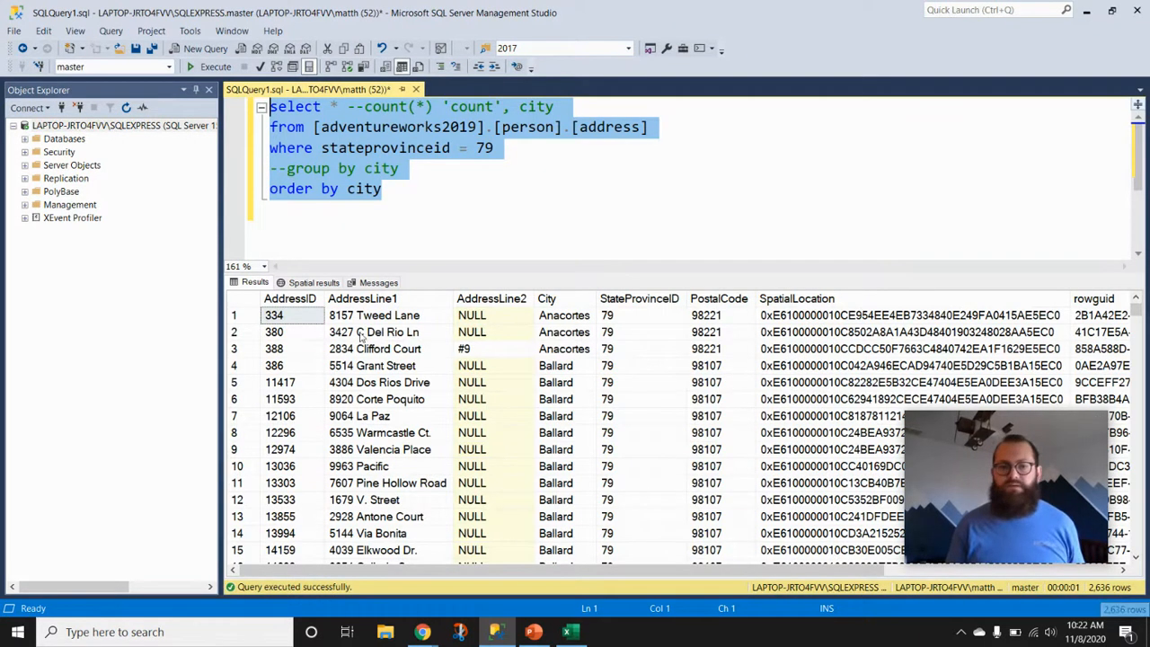
right_click(359, 382)
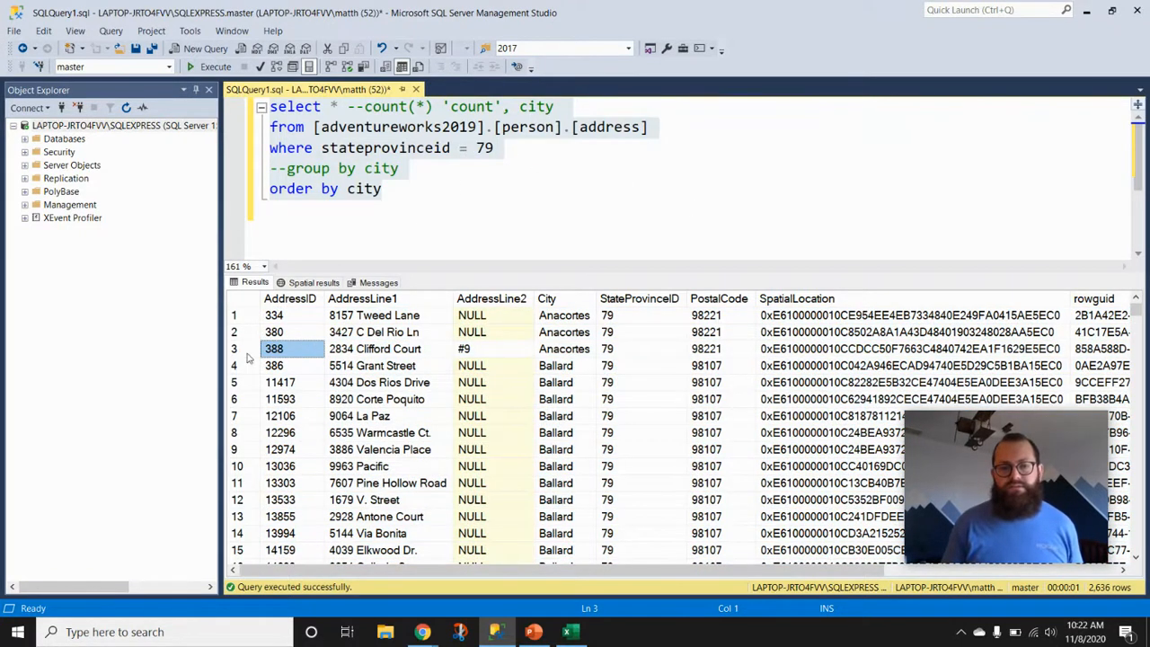
Copy all address result rows with headers and paste them into Sheet1 of the blank workbook
click(274, 331)
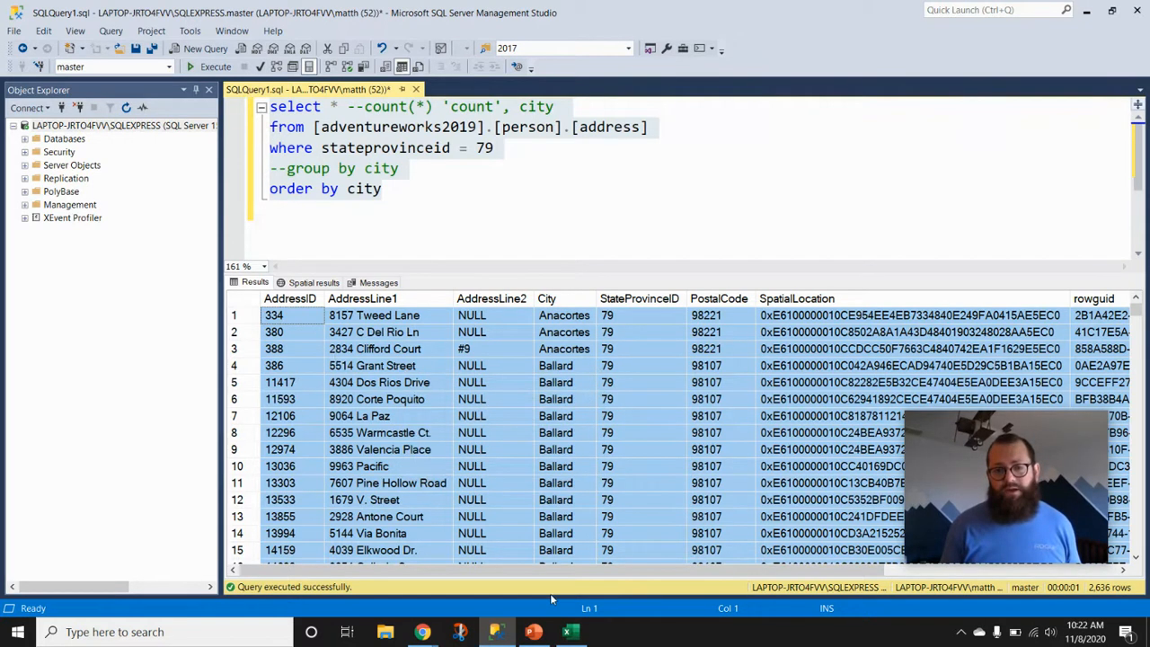
click(571, 632)
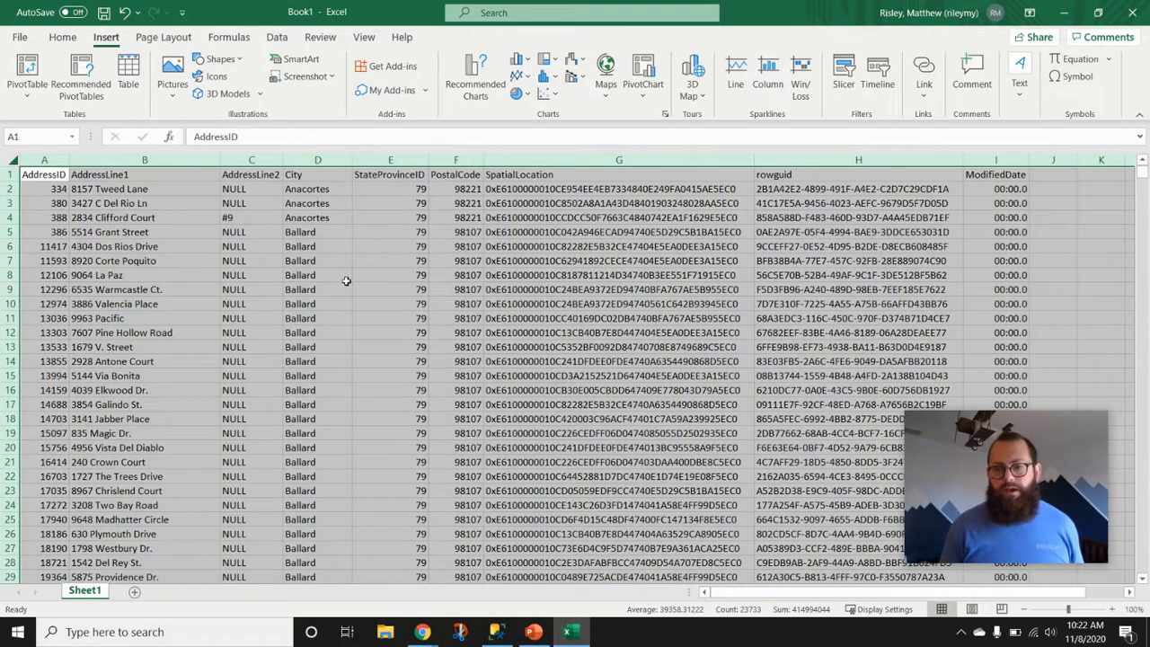
Confirm 2,636 rows and format the ModifiedDate column (I) as Short Date
click(44, 188)
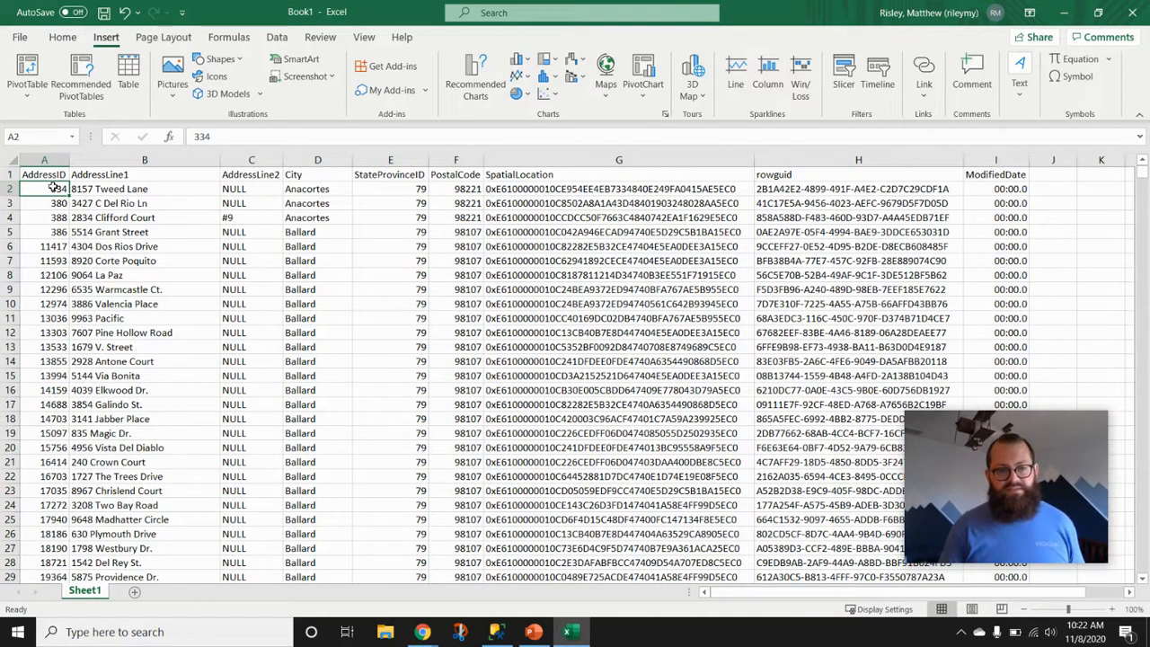
scroll(down, 3)
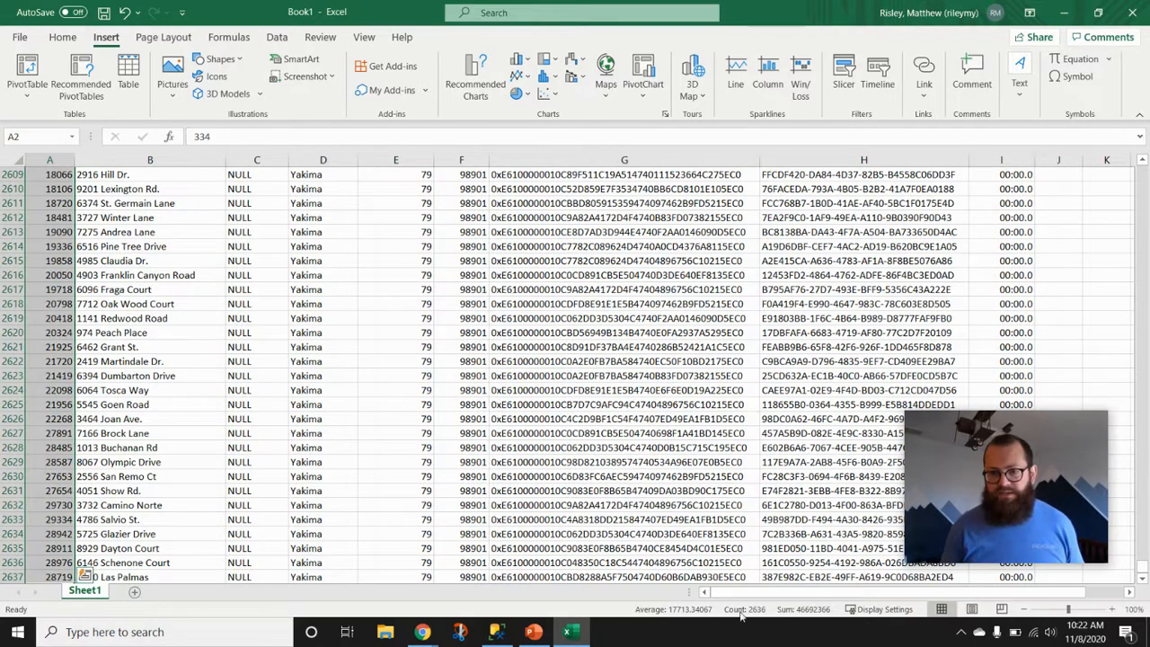
mouse_move(744, 609)
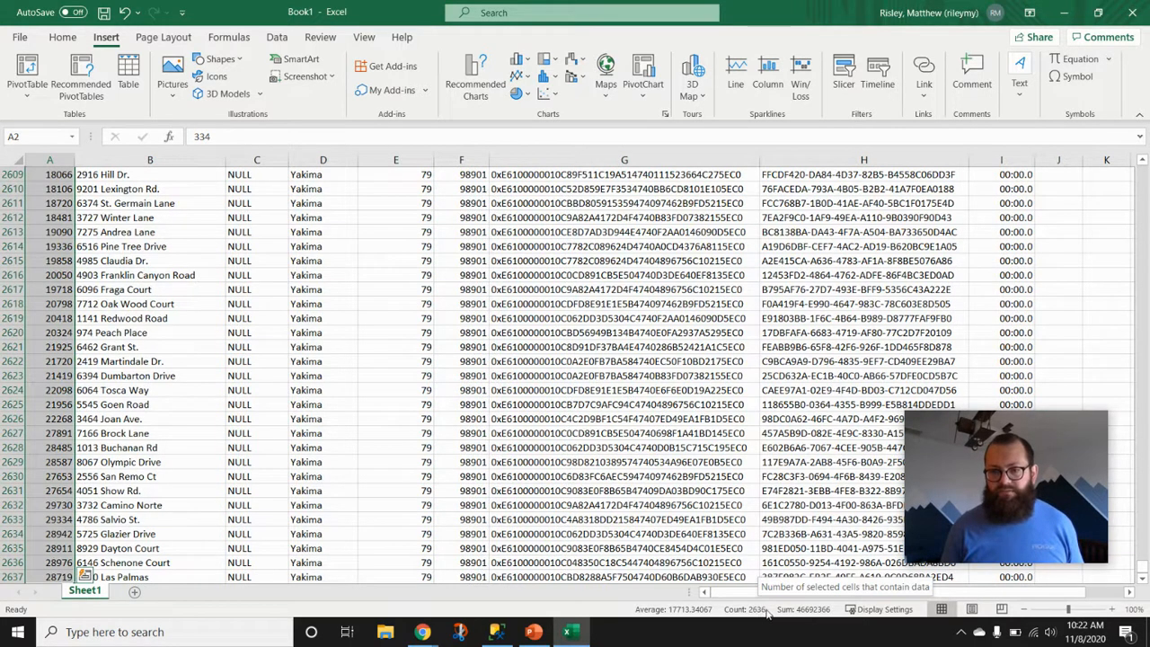
scroll(up, 3)
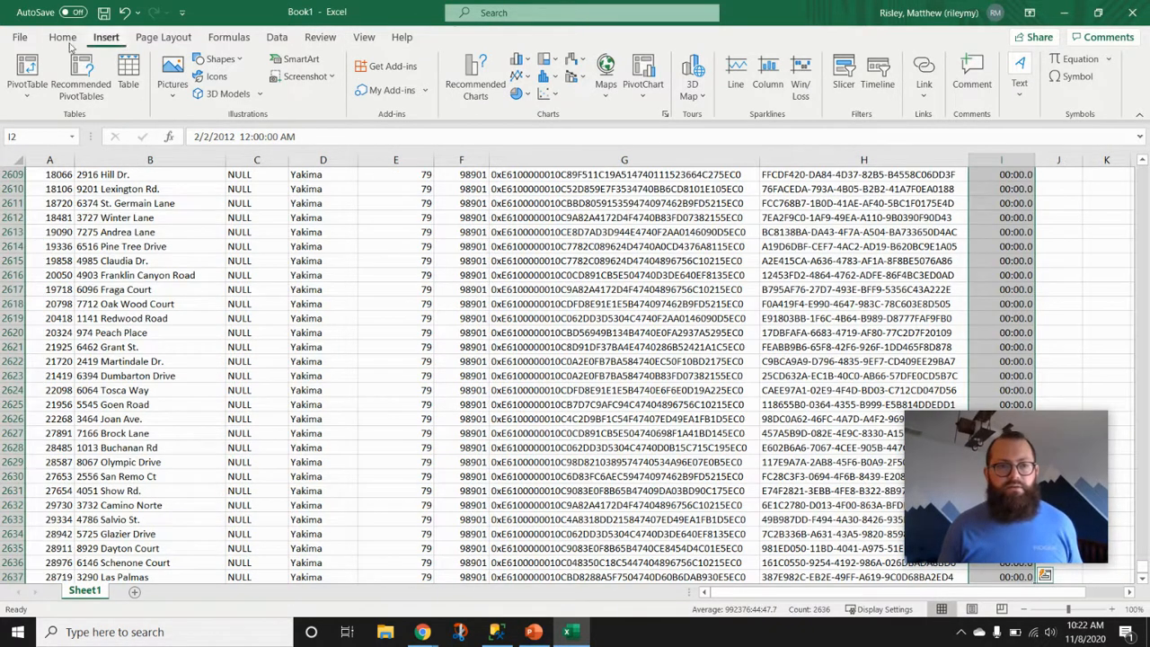
click(63, 37)
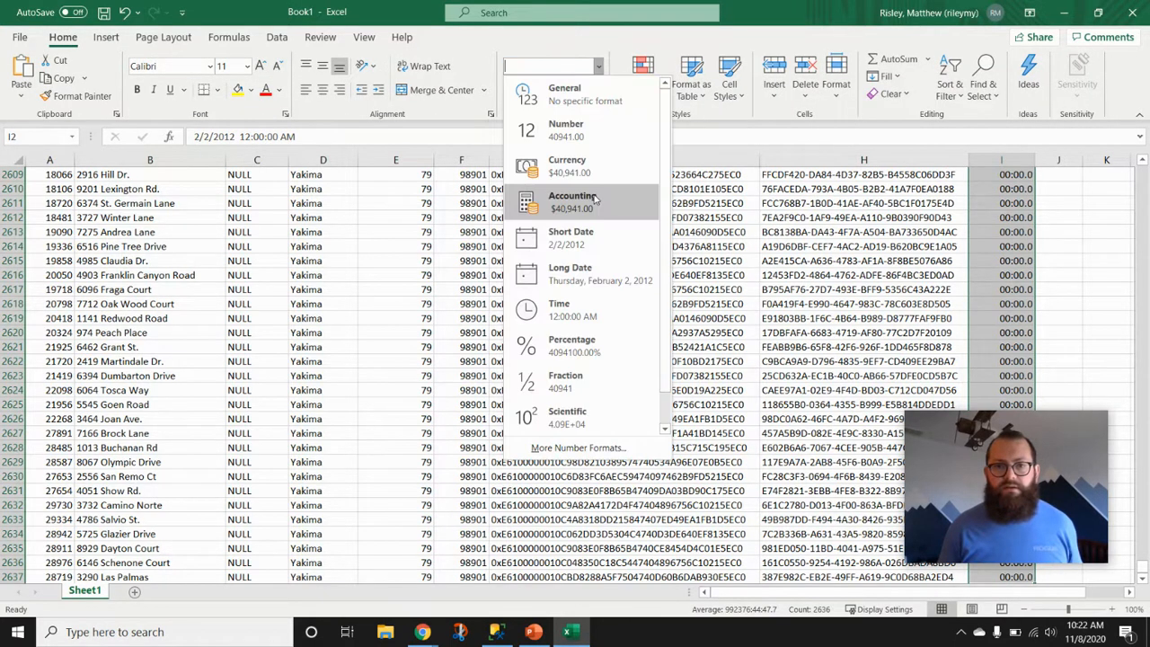
click(570, 237)
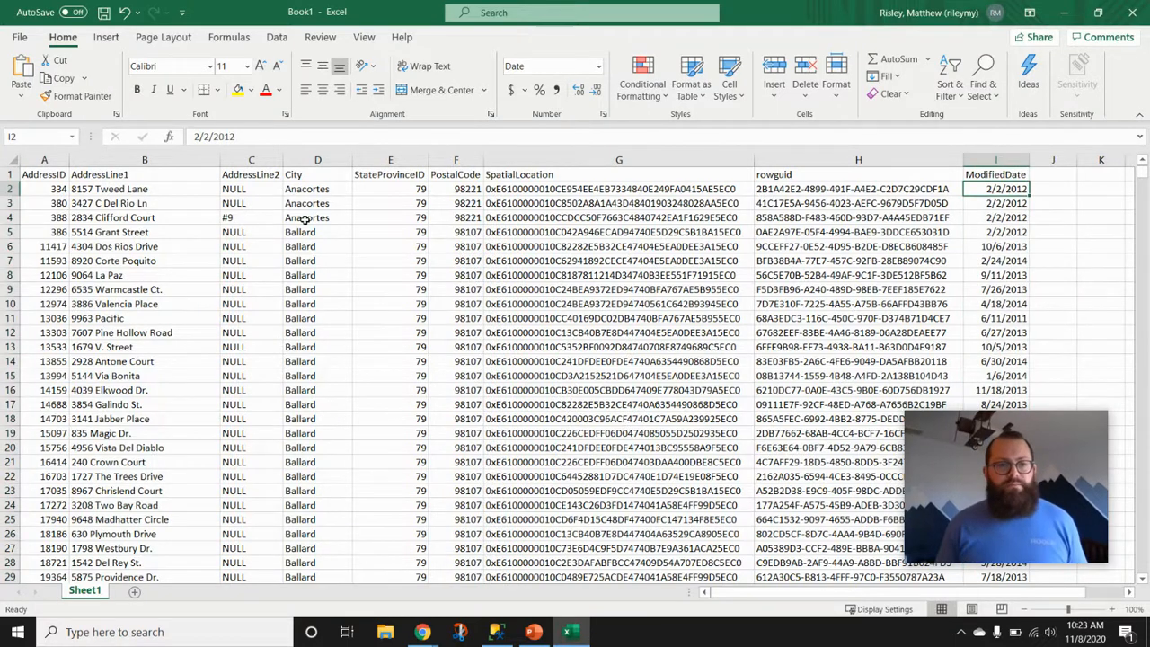
scroll(down, 3)
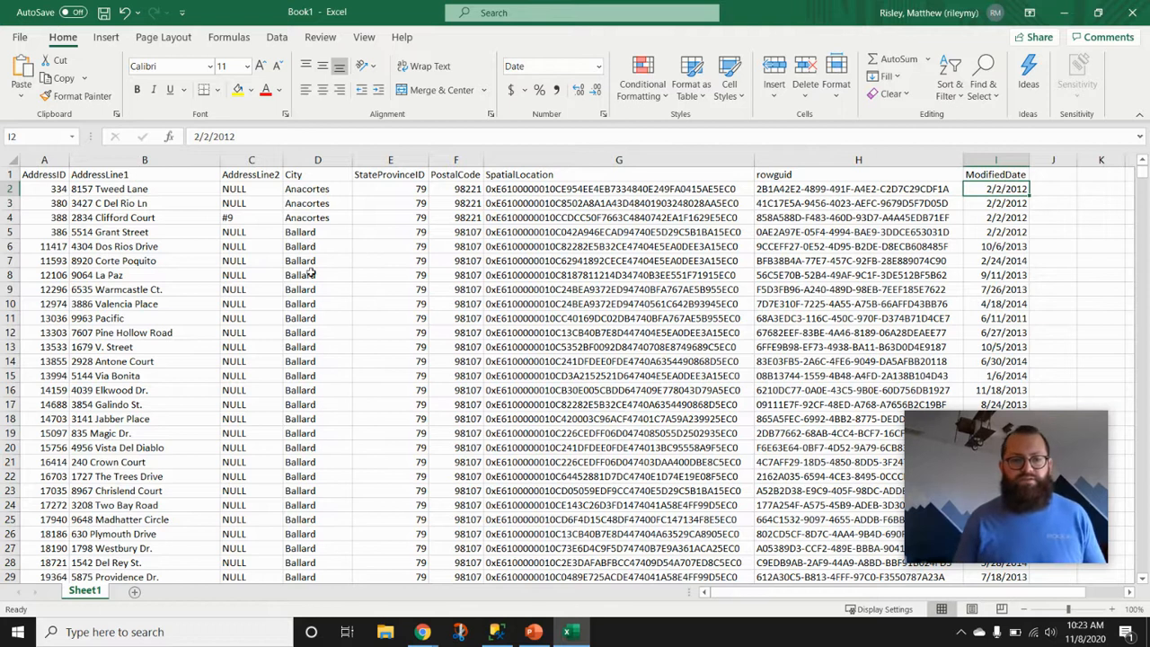
click(144, 303)
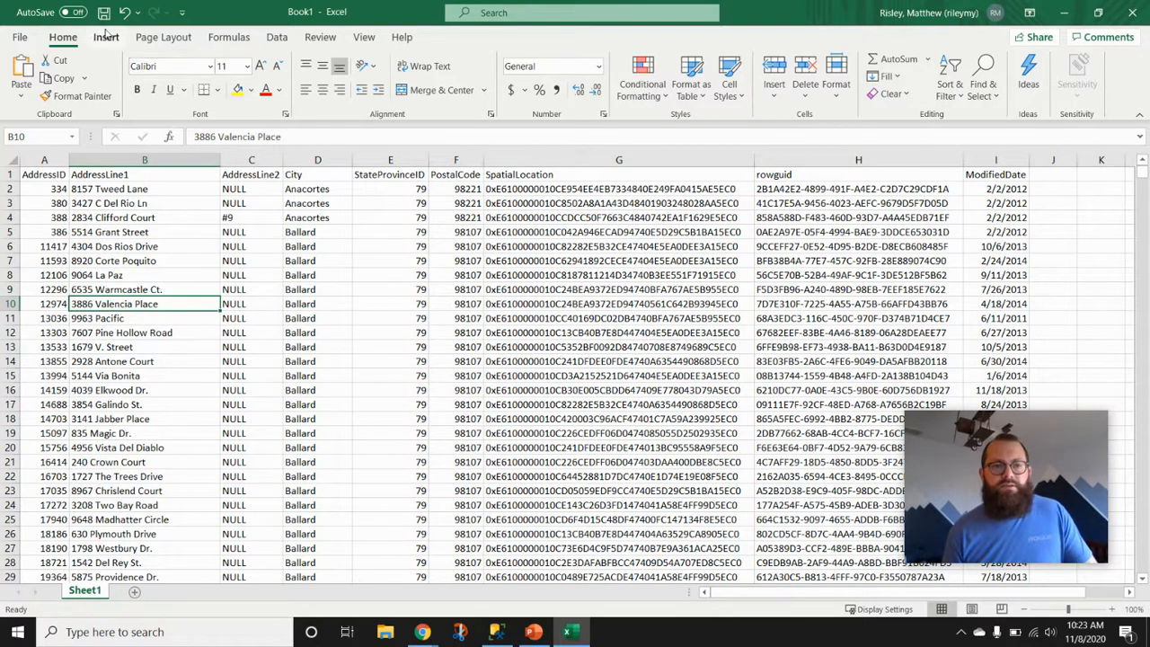
Insert a PivotTable from the full 2,636-row address range on a new worksheet
click(105, 36)
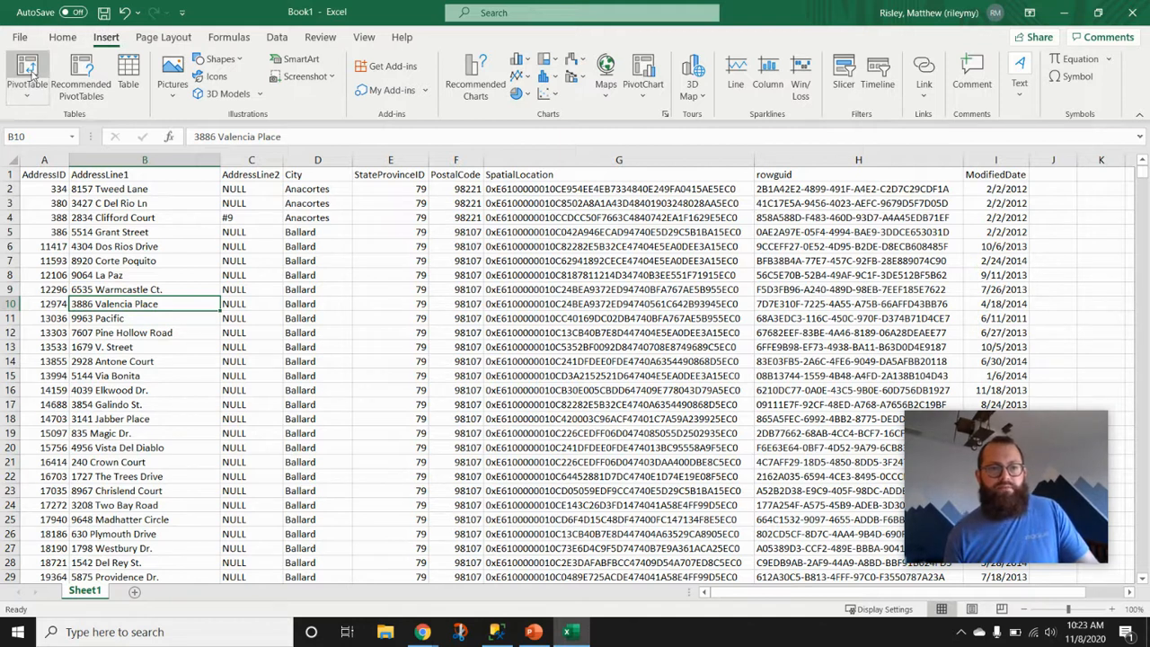
click(27, 77)
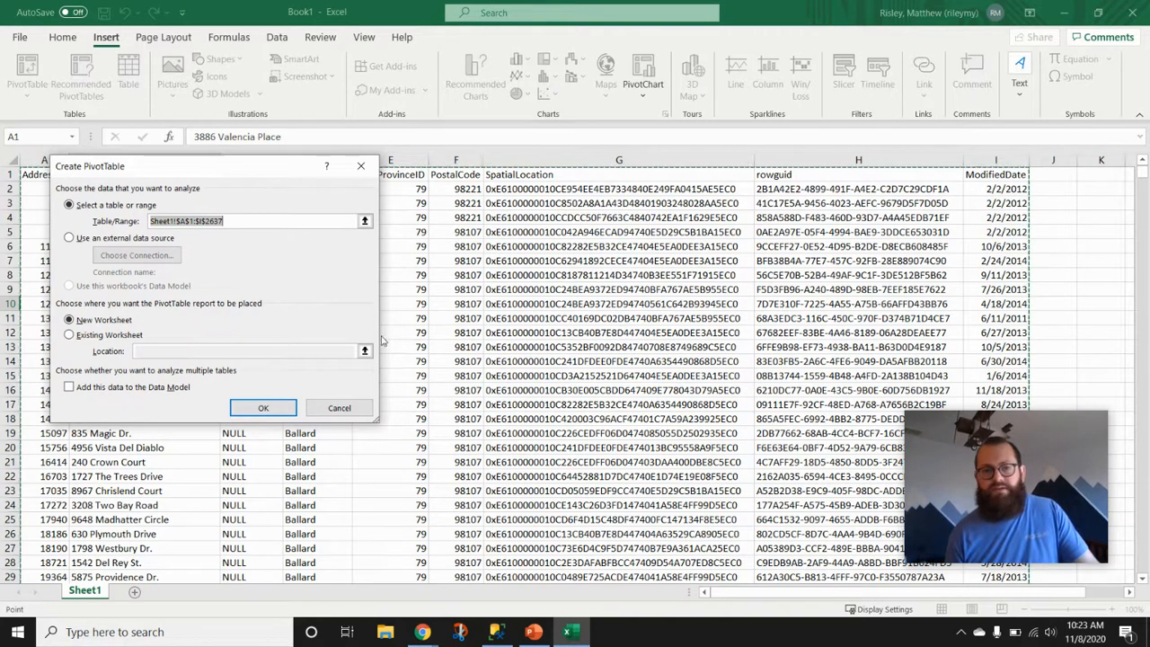
mouse_move(121, 269)
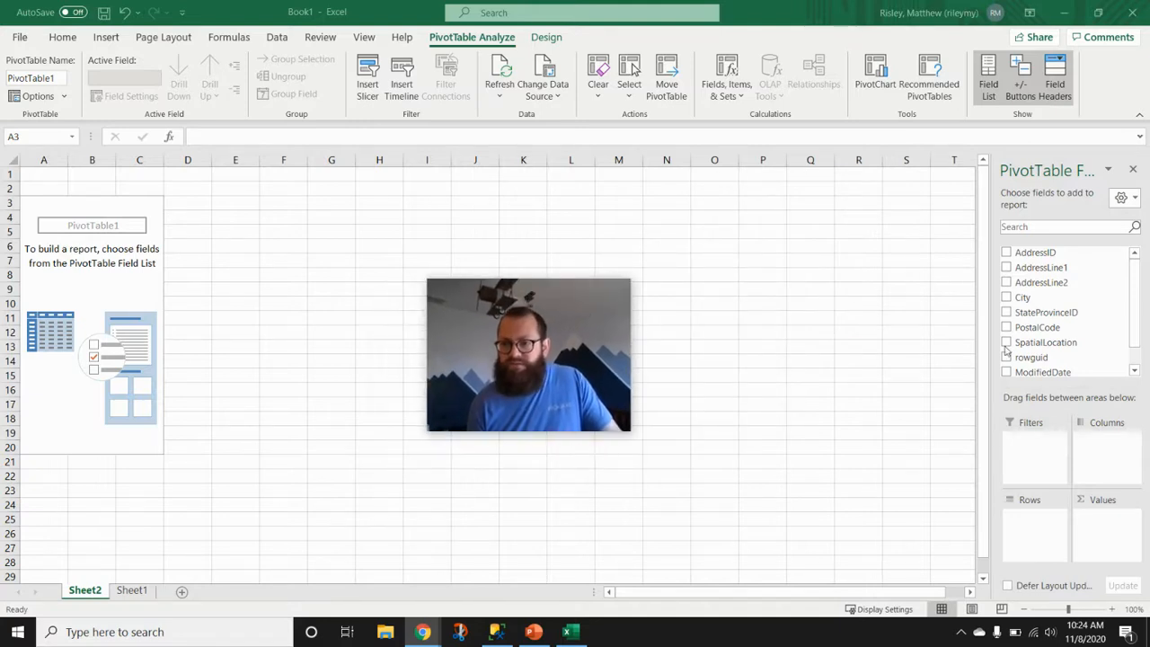
Add City as the pivot row labels and select the first twelve city names
click(43, 202)
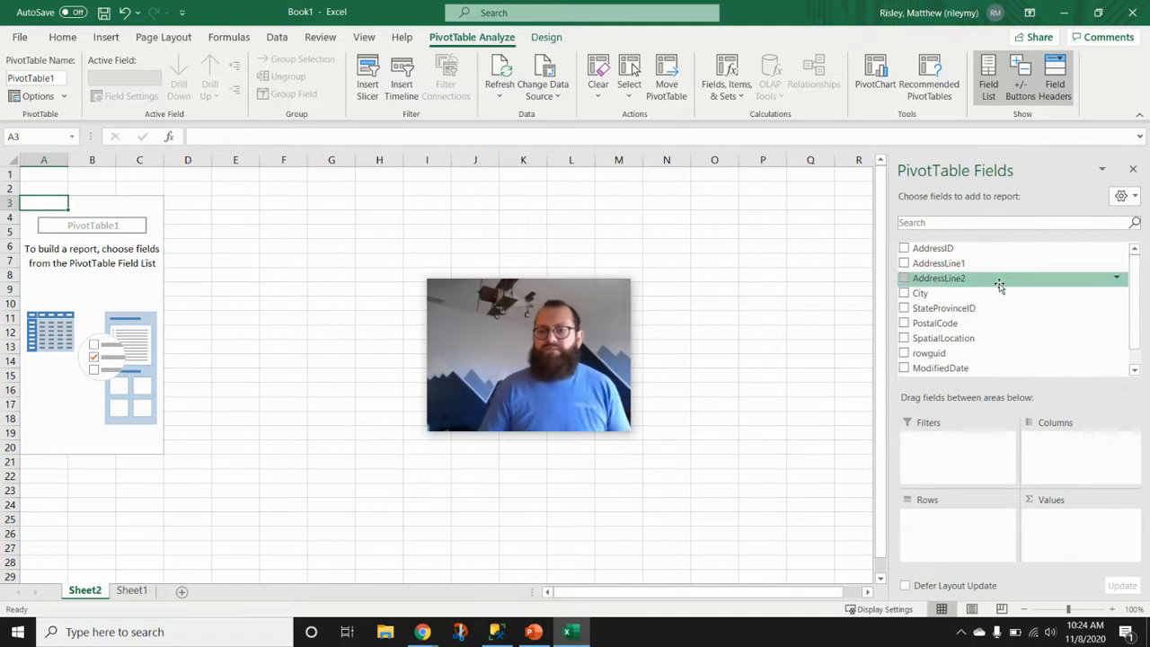
mouse_move(983, 501)
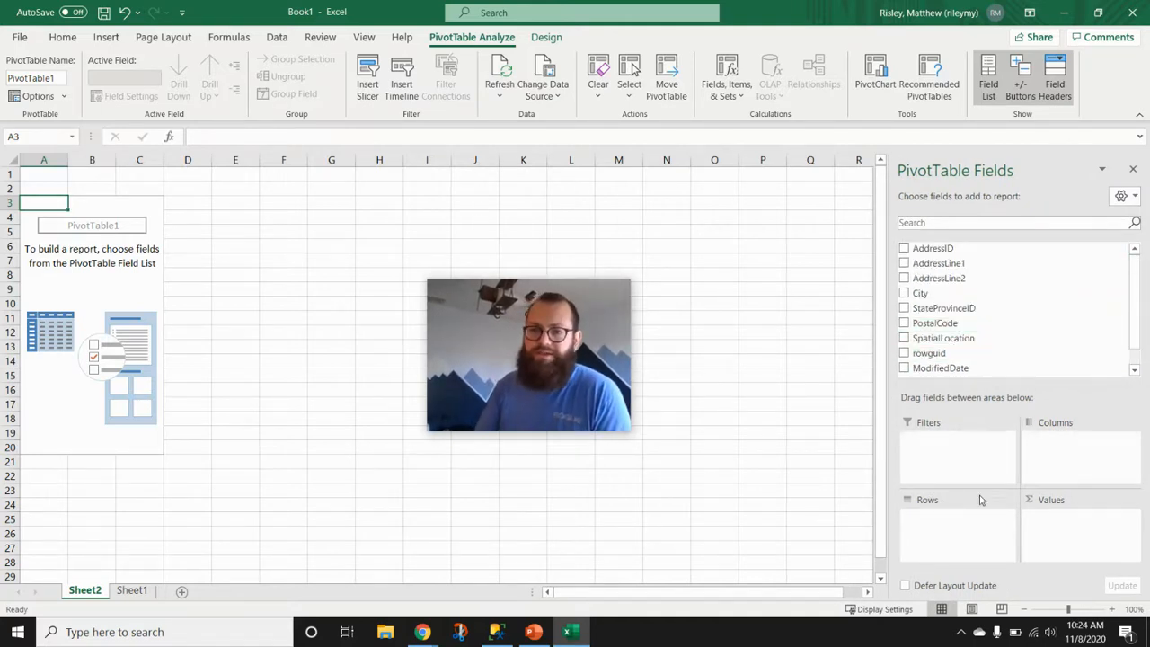
mouse_move(921, 293)
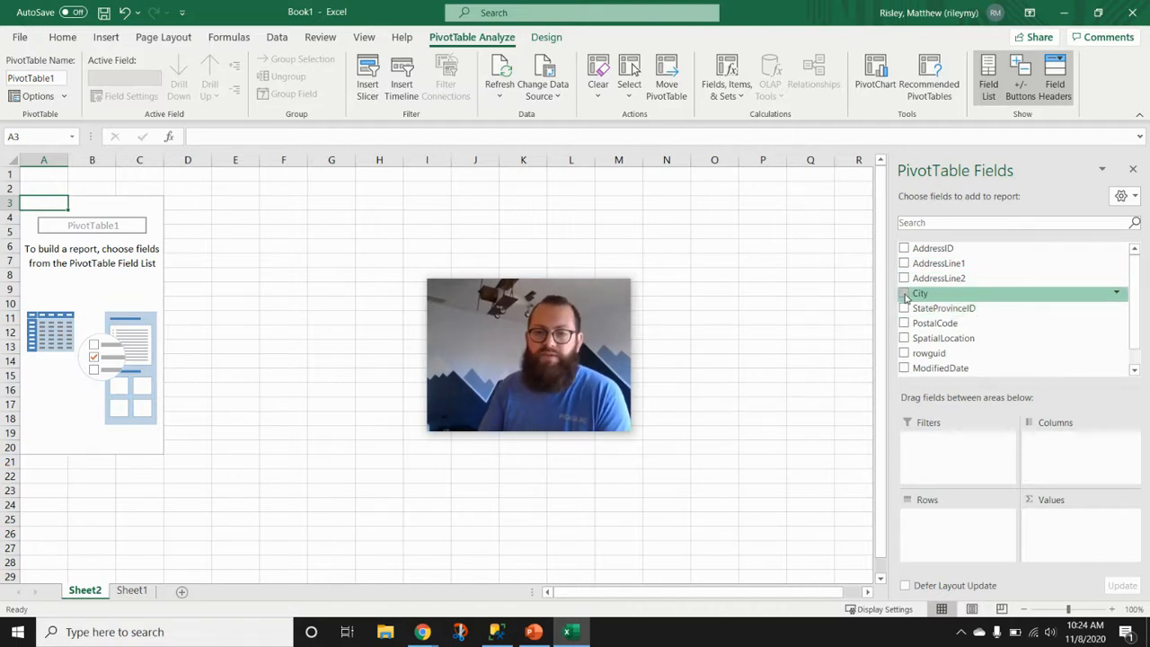
click(905, 293)
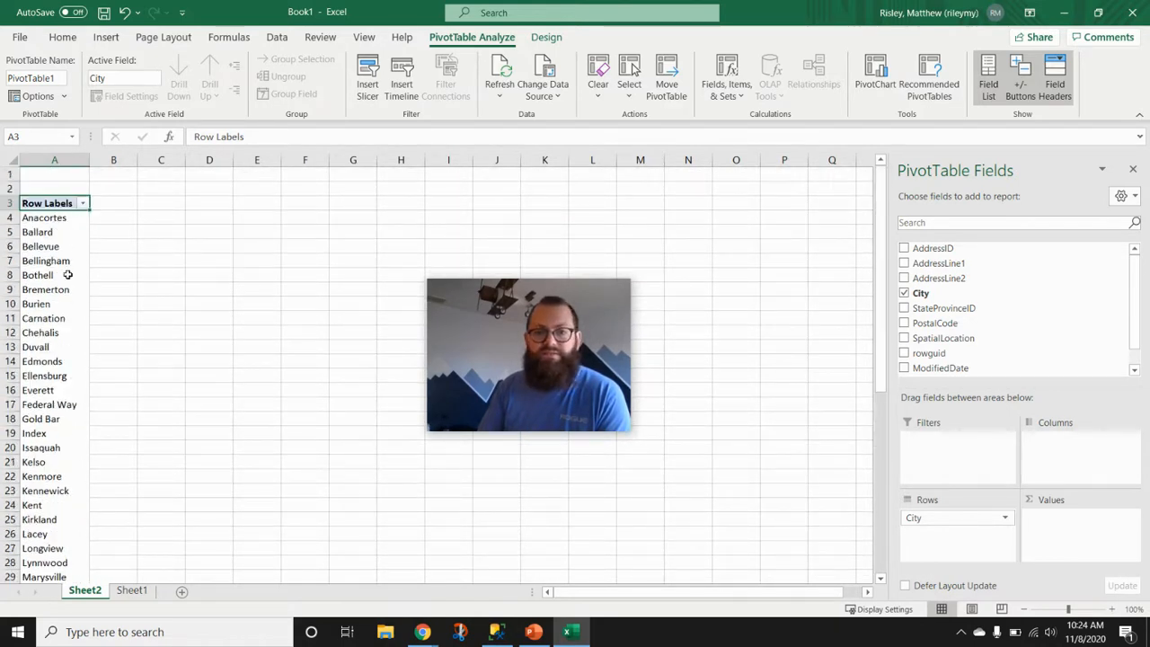
drag(44, 218, 38, 274)
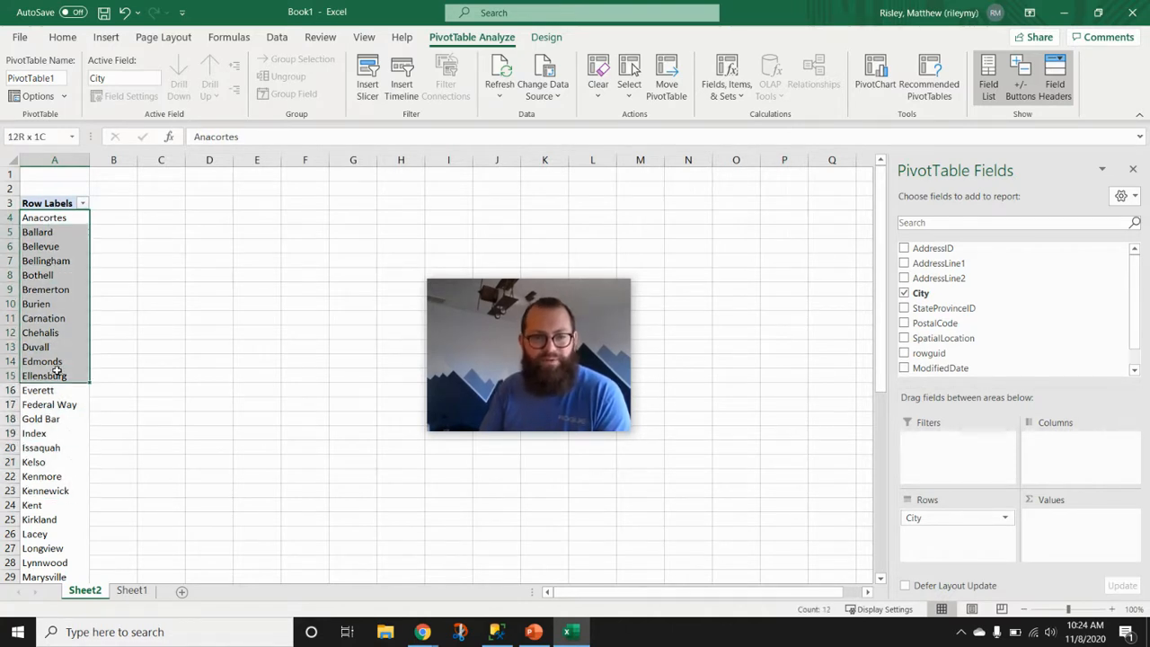
click(43, 217)
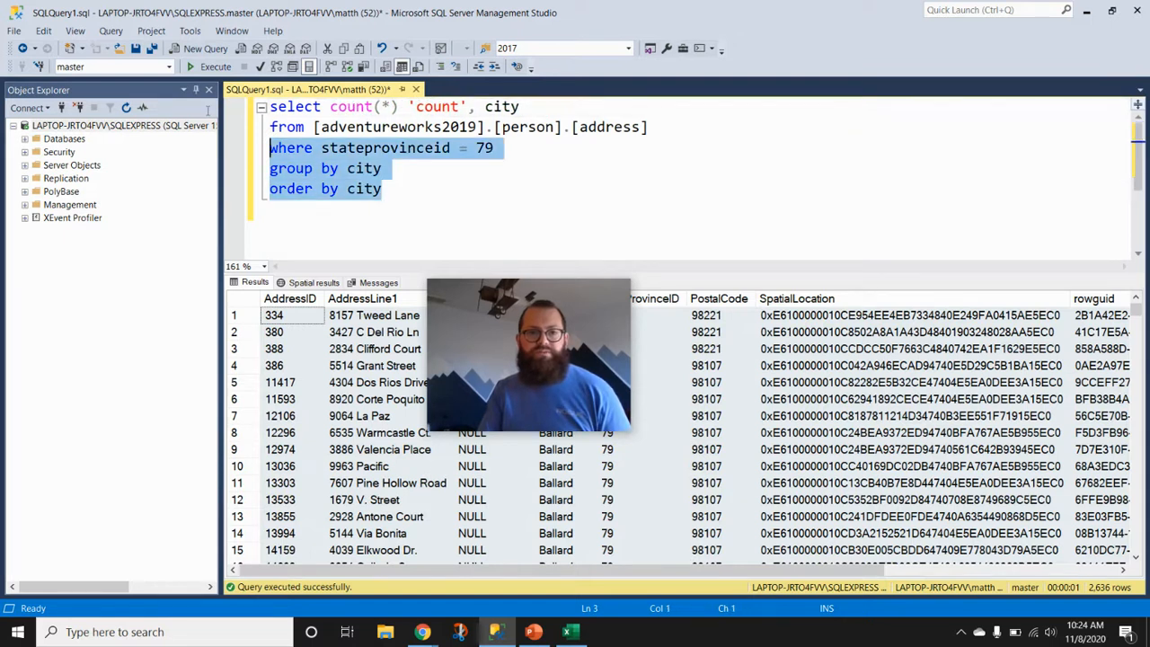
Rerun the GROUP BY count query for 48 city rows, then return to Excel
click(215, 67)
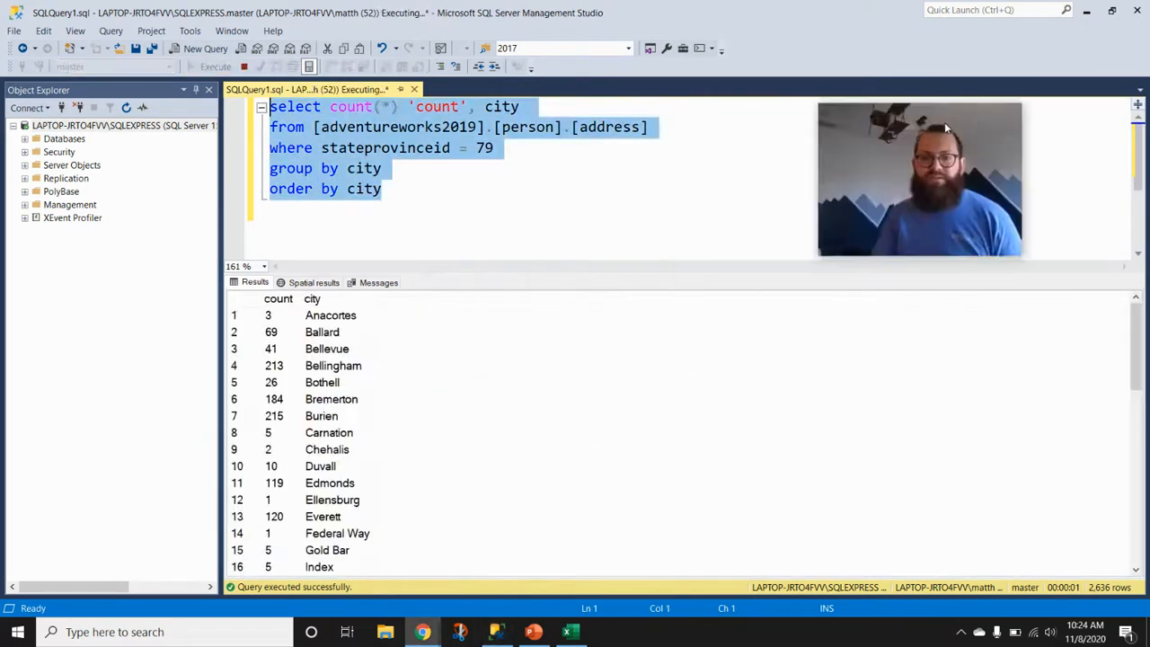
click(215, 67)
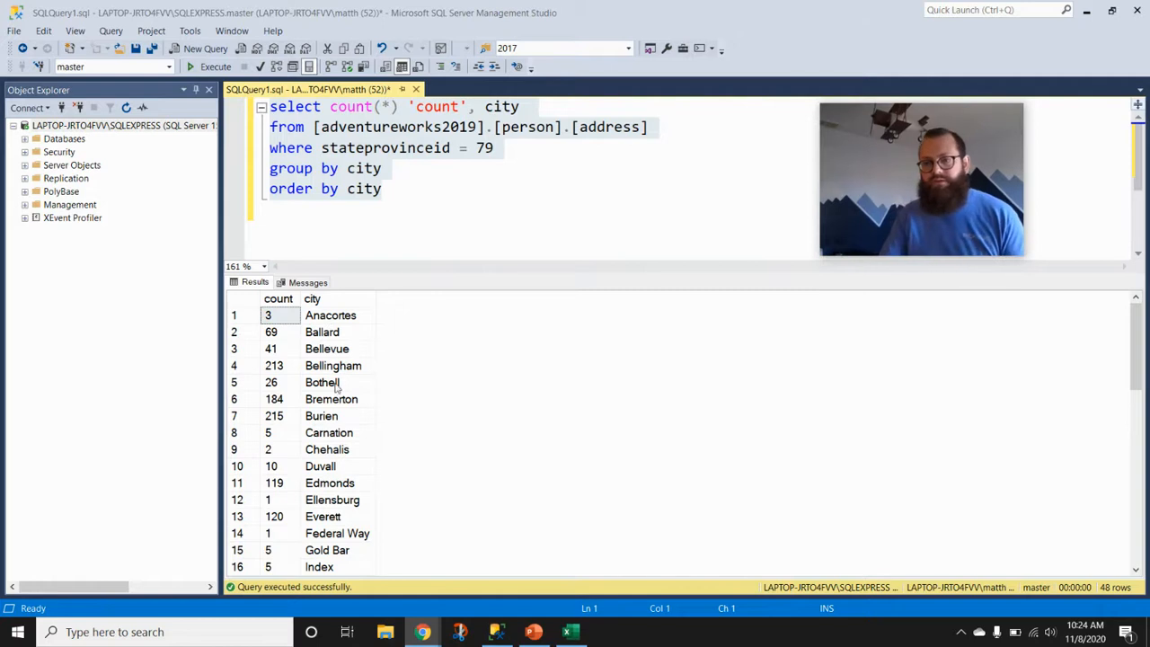
mouse_move(339, 377)
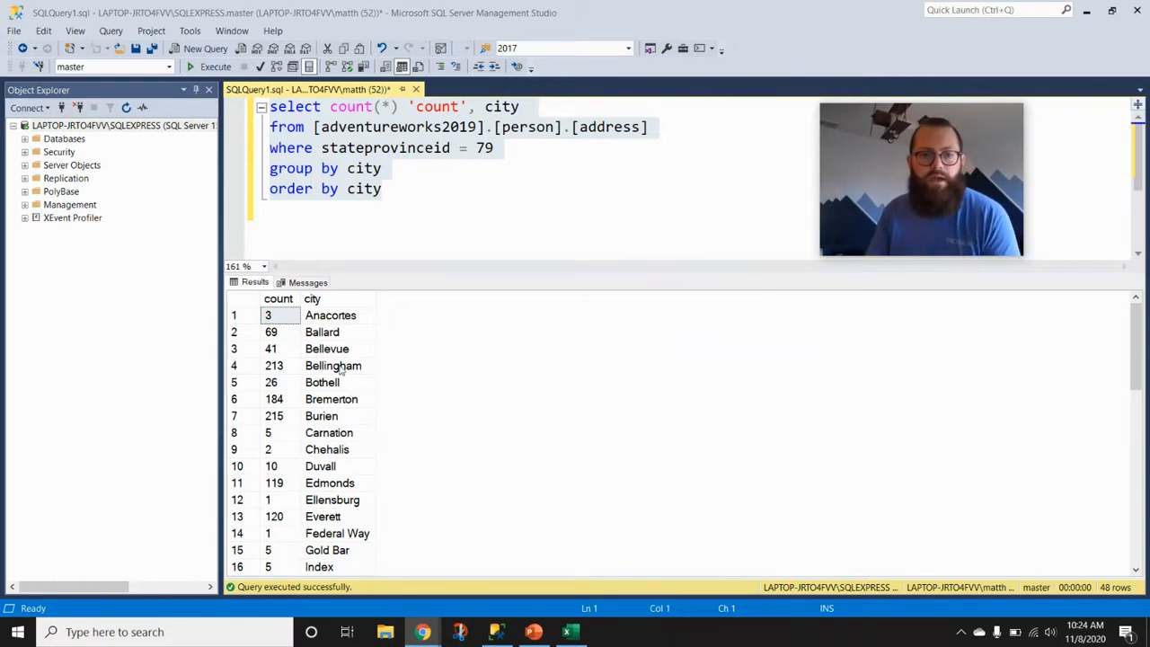
click(571, 632)
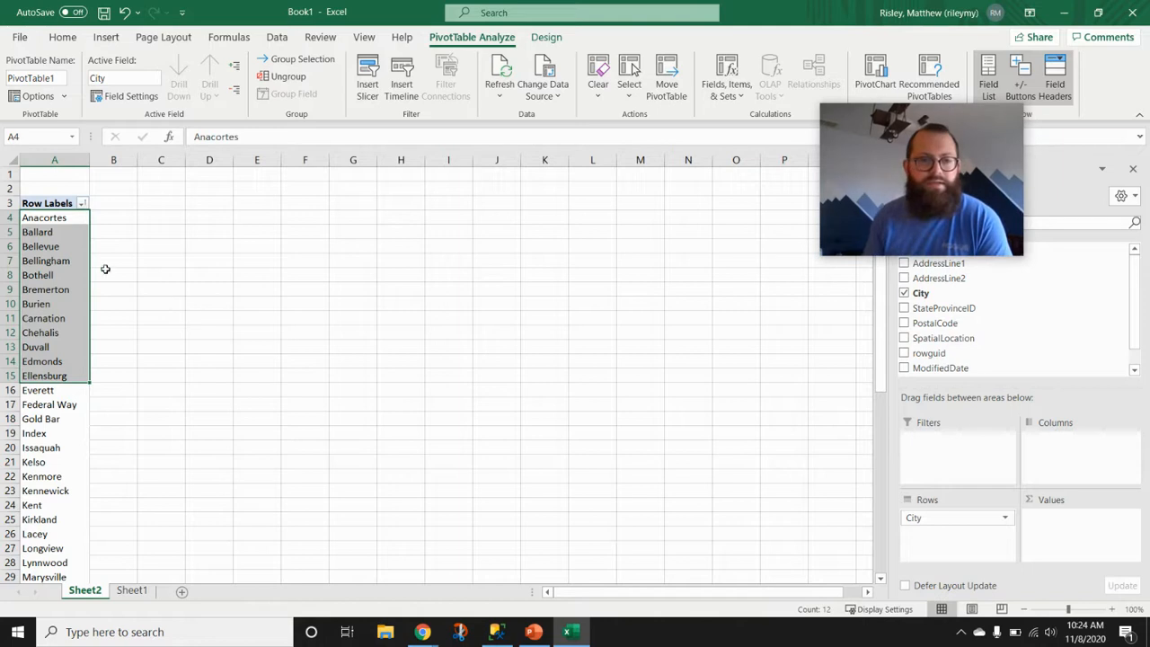
mouse_move(45, 217)
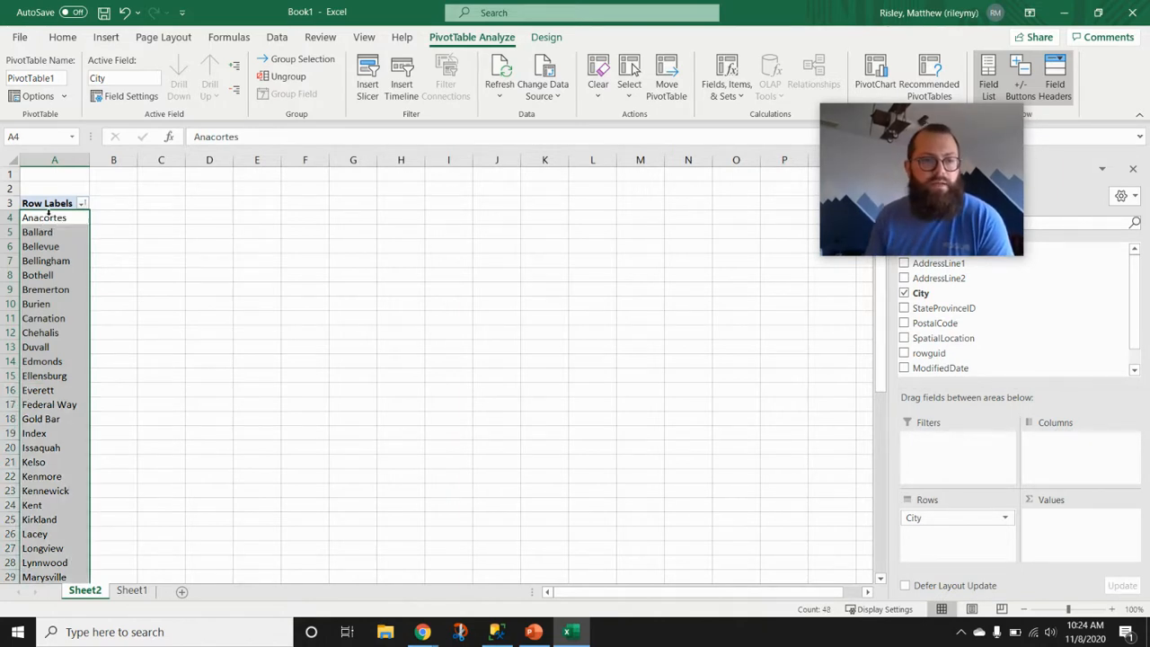
drag(54, 217, 54, 260)
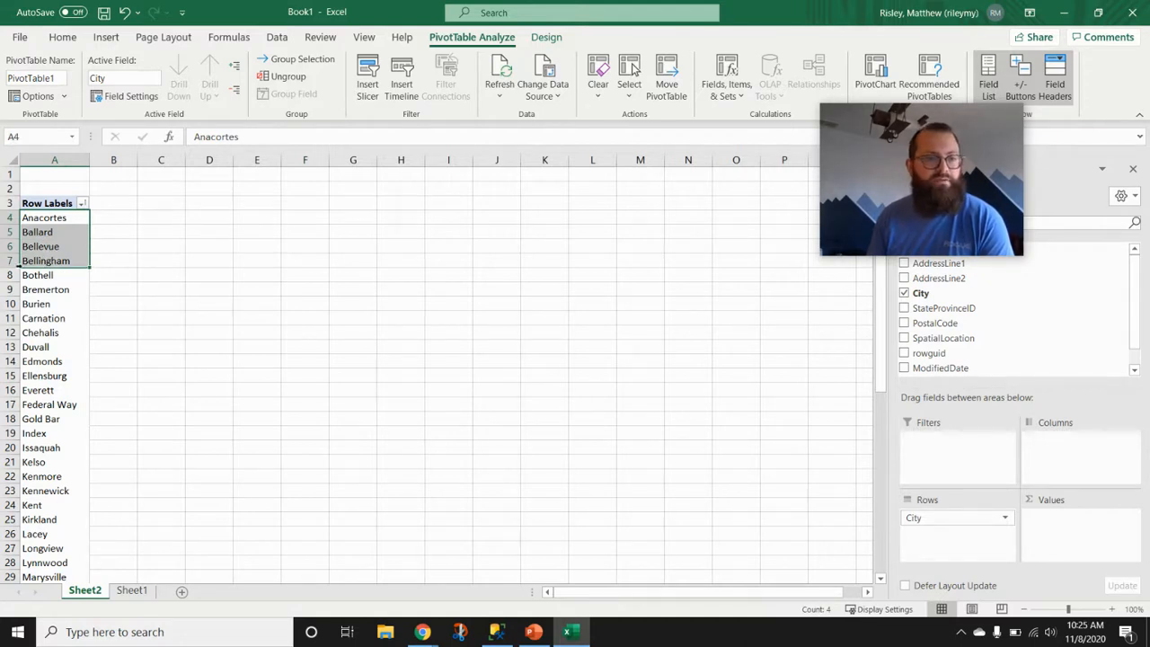
click(496, 632)
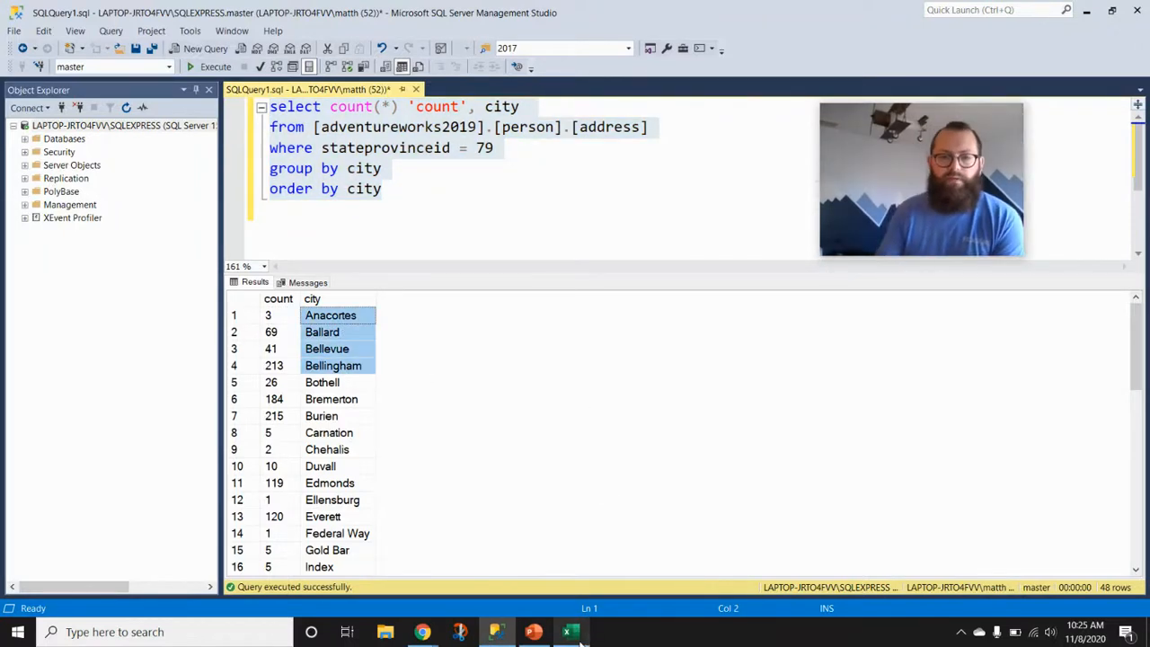
click(570, 632)
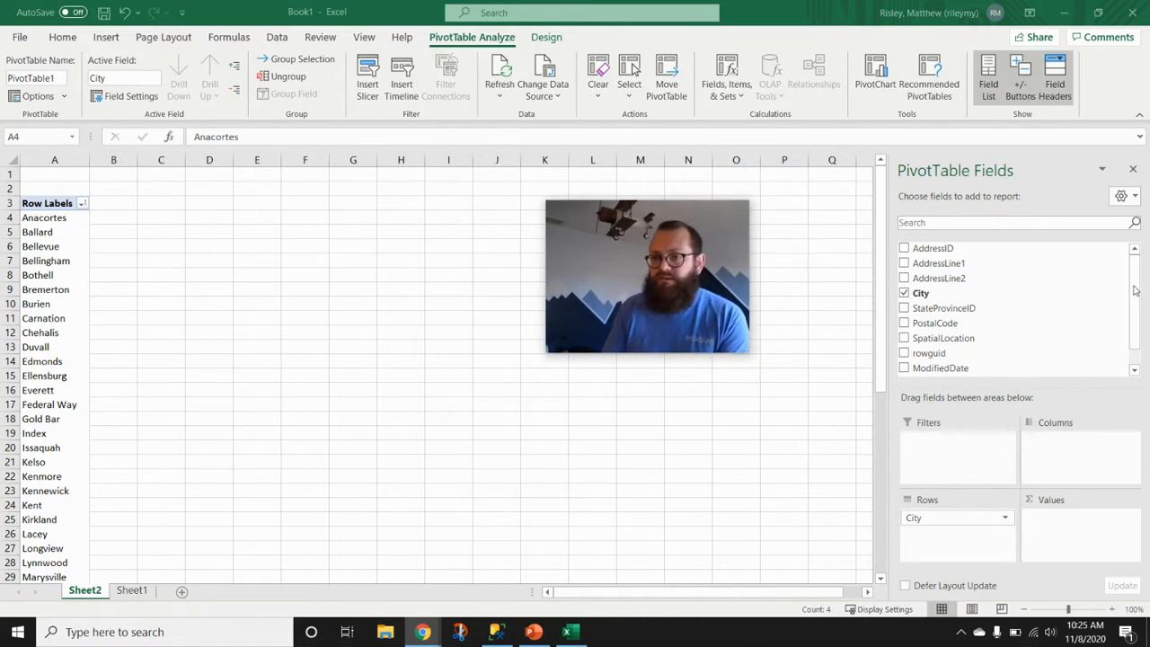
scroll(down, 3)
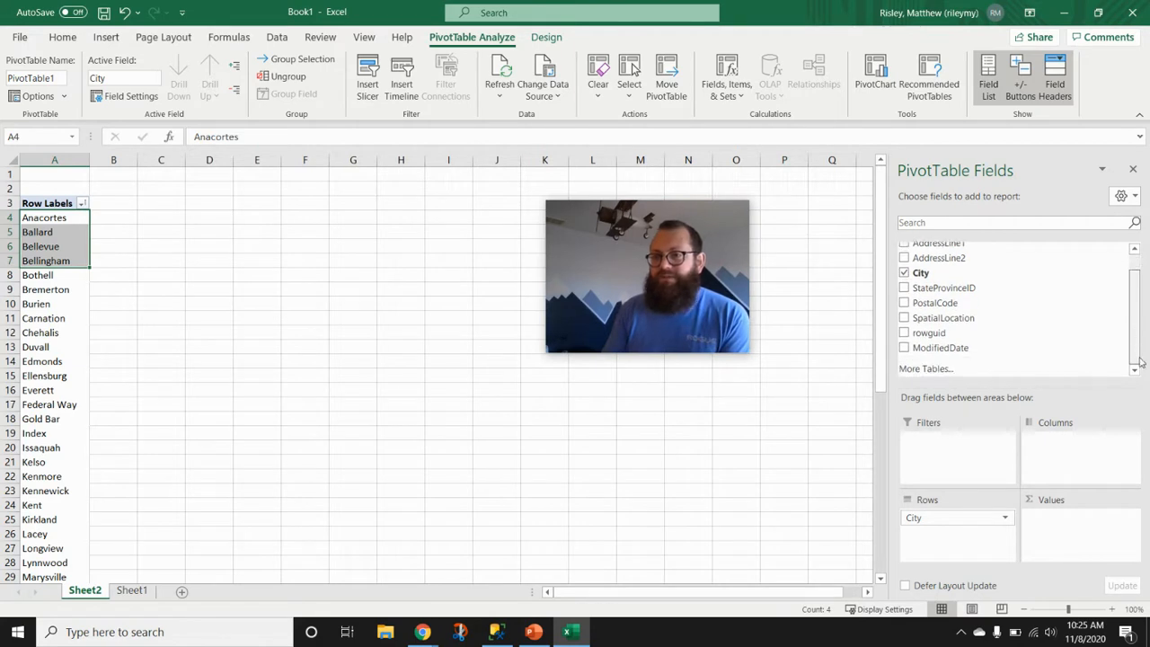
scroll(up, 3)
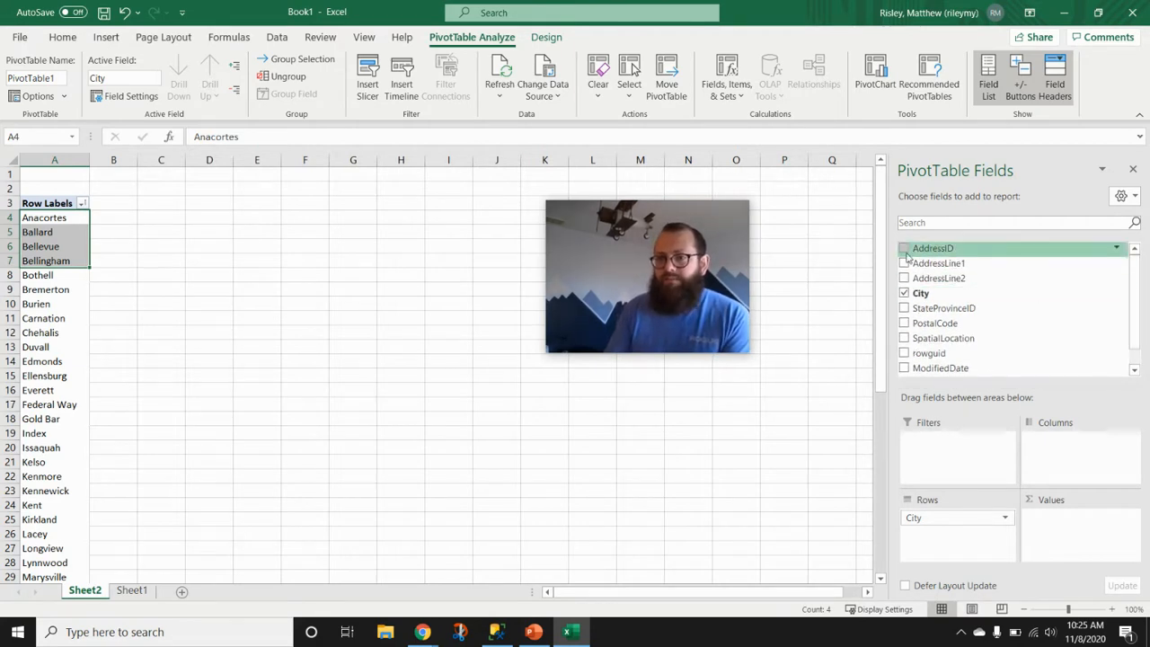
Add AddressID to the pivot values as Sum of AddressID and open its dropdown
click(905, 248)
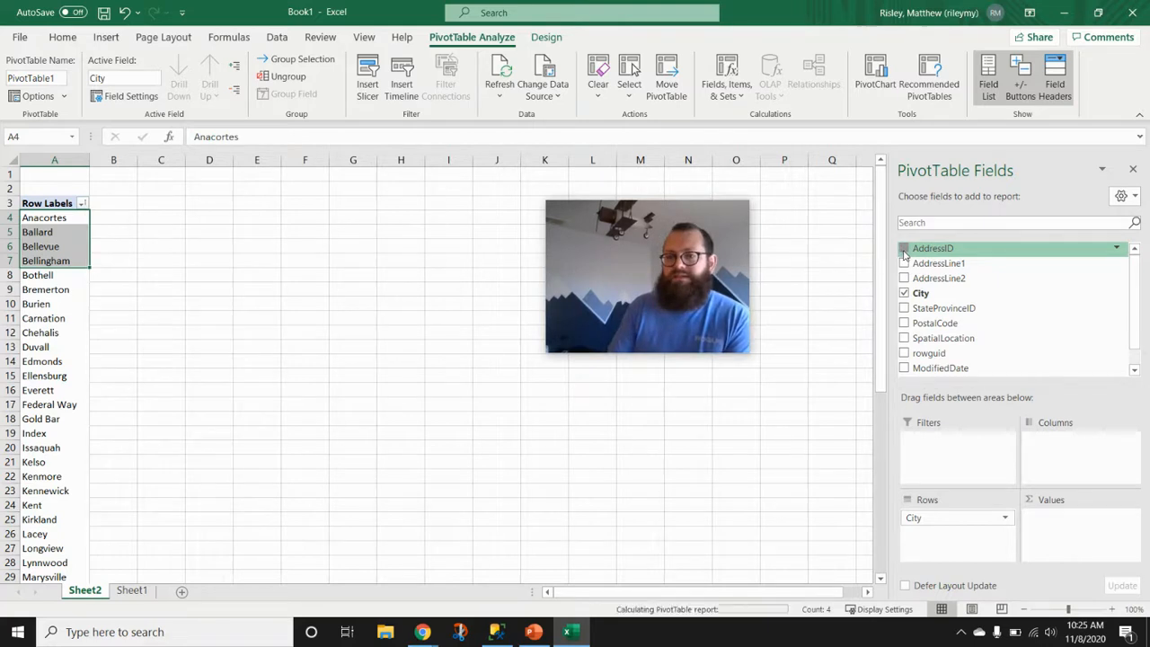
click(904, 248)
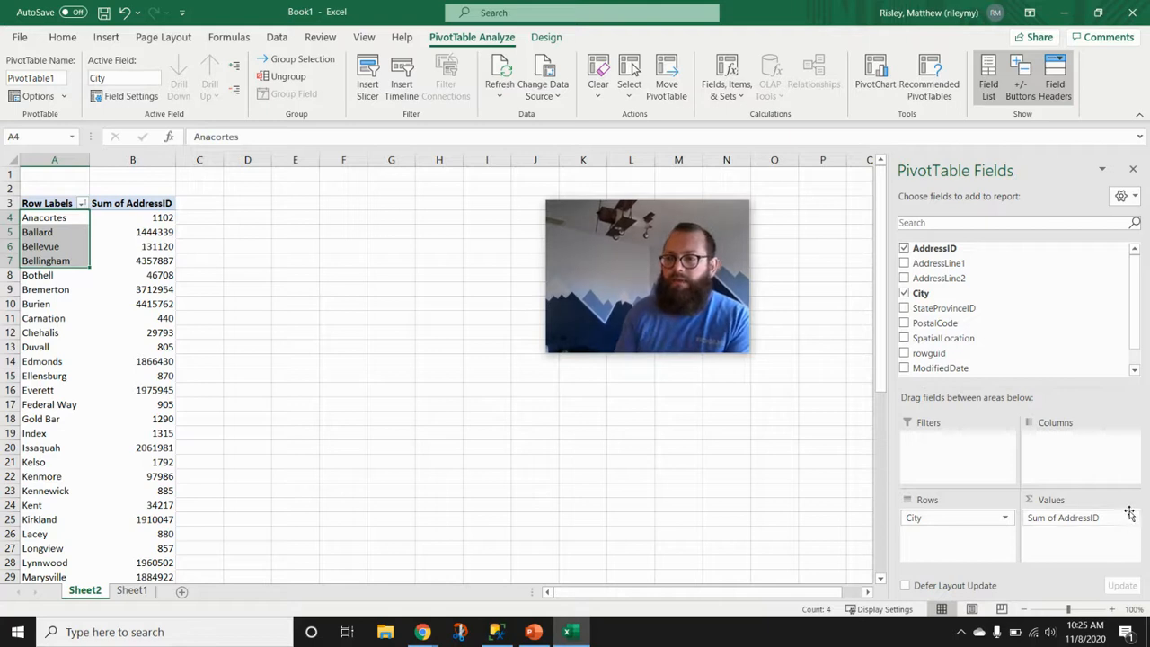
click(1131, 518)
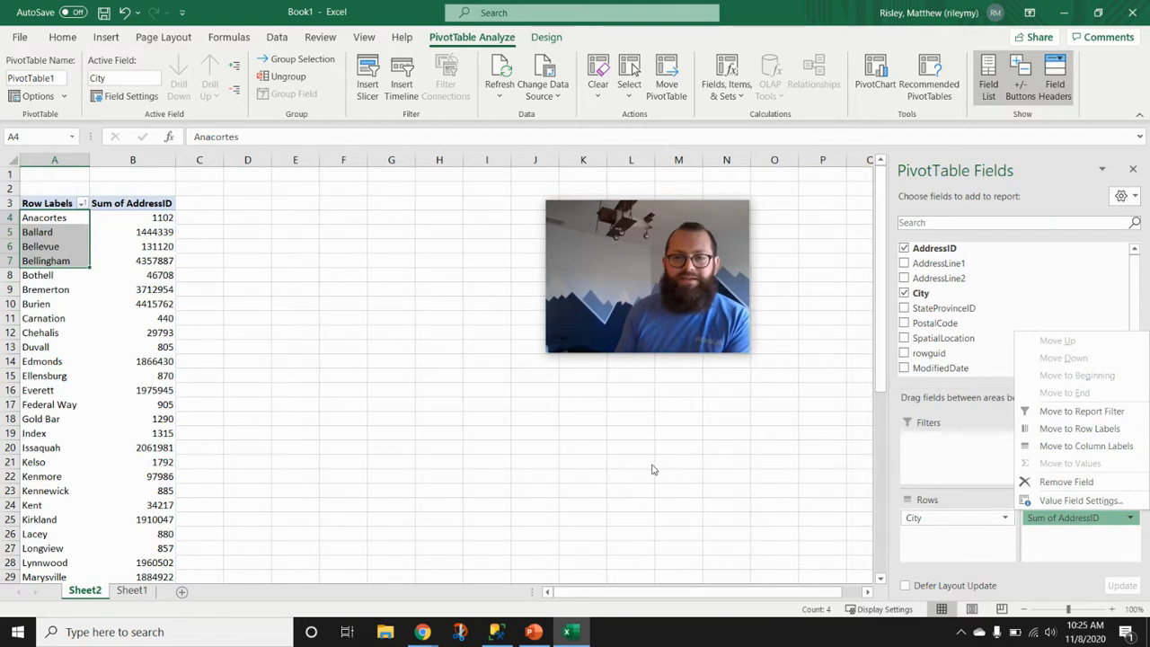
mouse_move(991, 466)
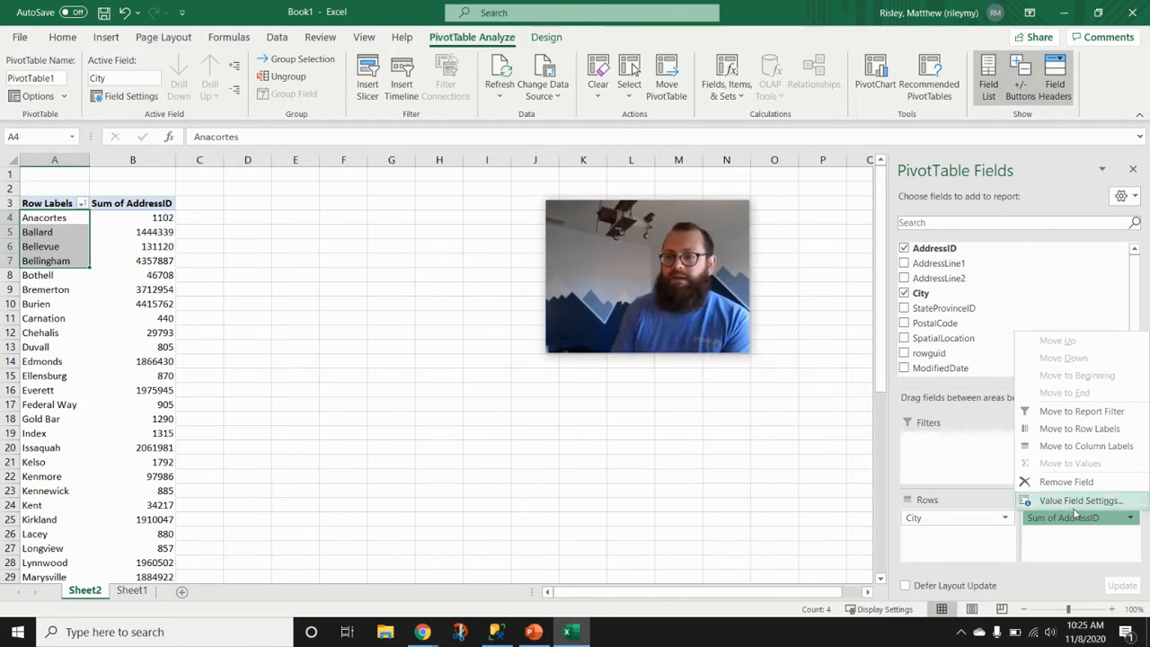
Change the AddressID value field to Count, e.g. Anacortes 3, Ballard 69
click(1078, 500)
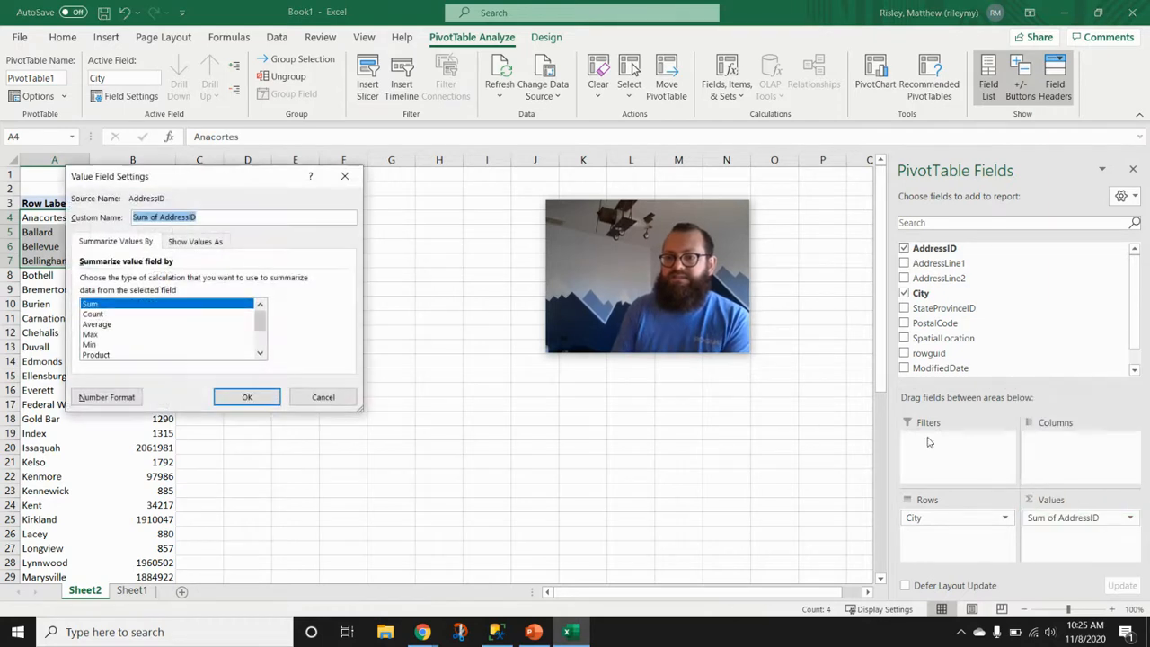
click(94, 313)
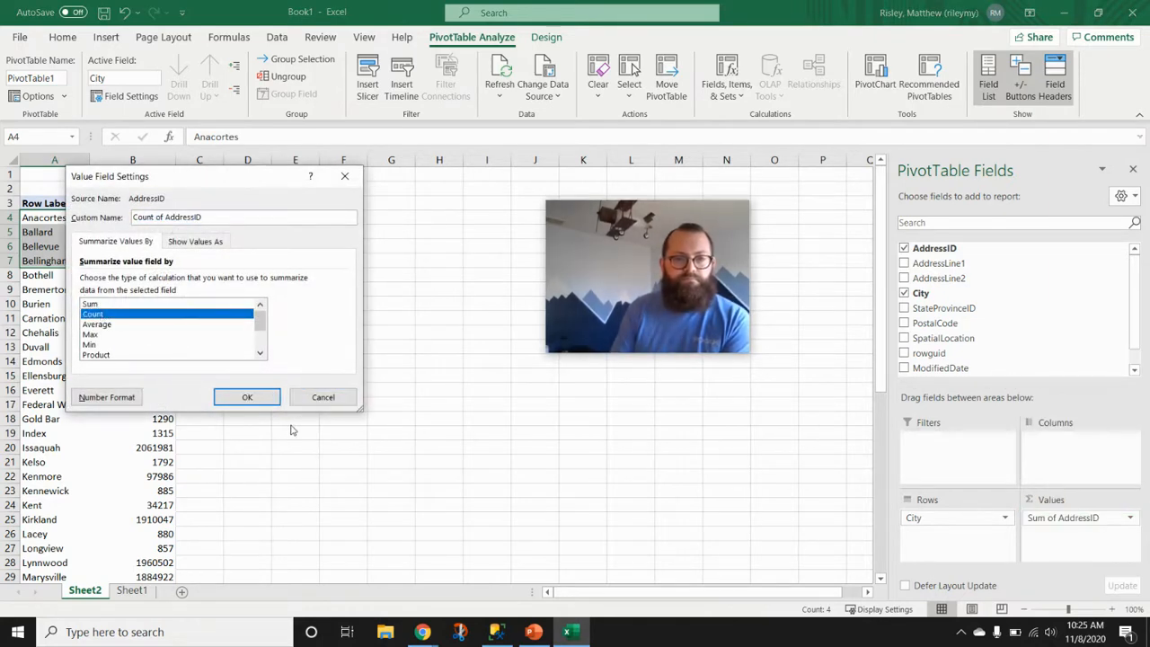
click(248, 398)
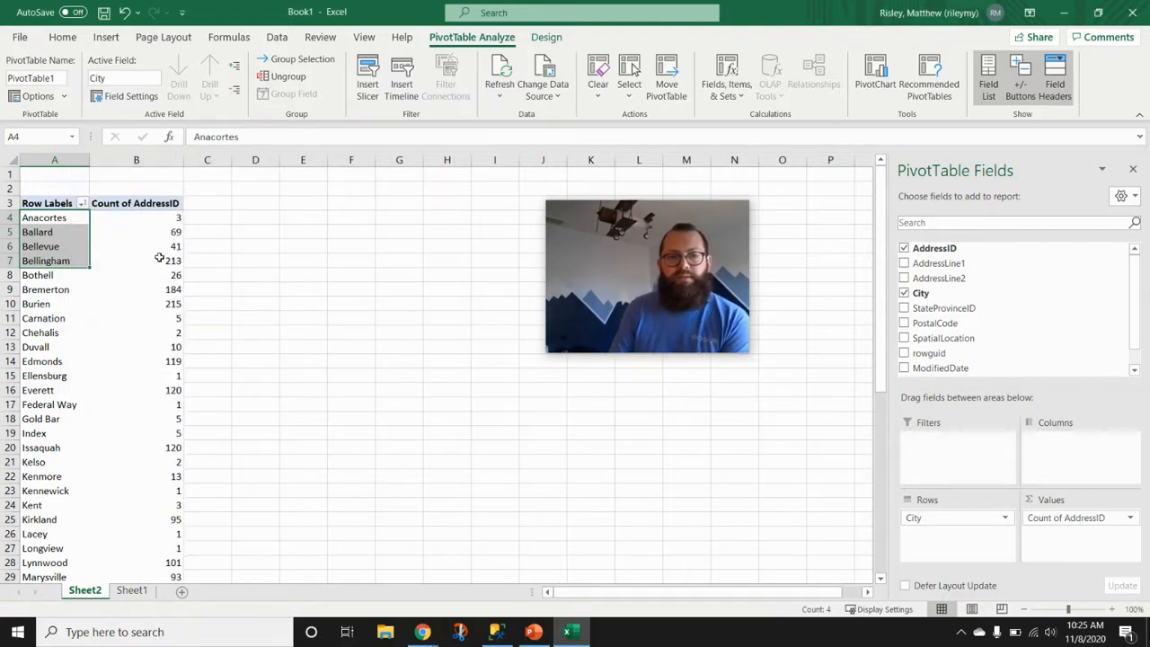
mouse_move(1042, 8)
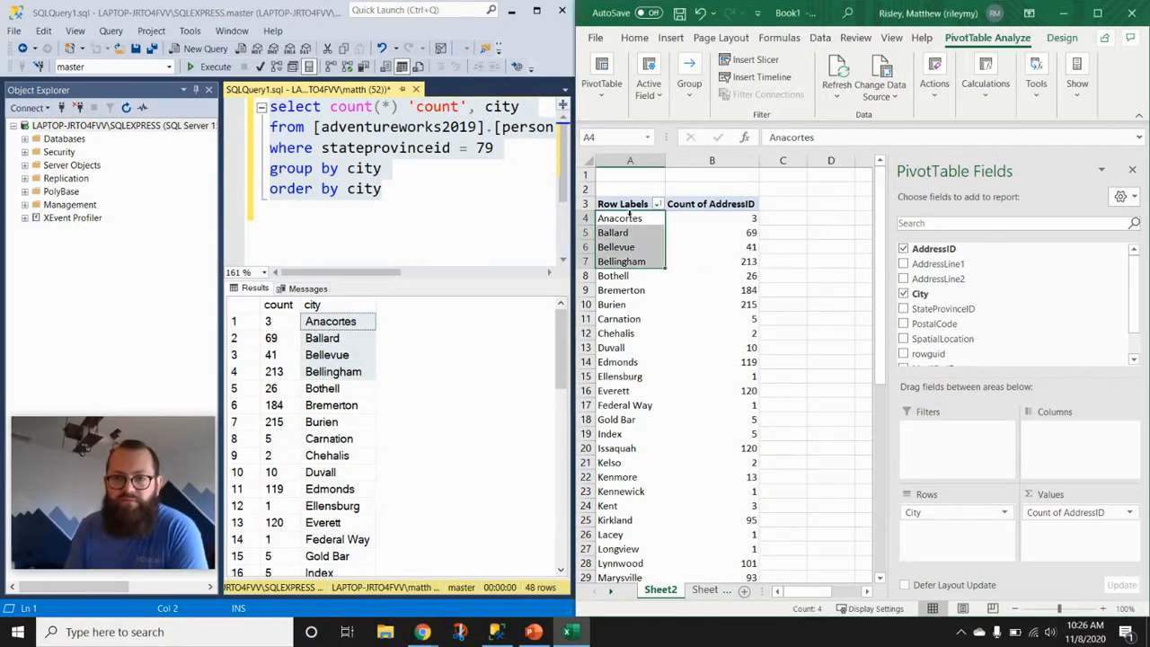
Select the Anacortes and Ballard pivot labels to compare with the SQL results
click(782, 319)
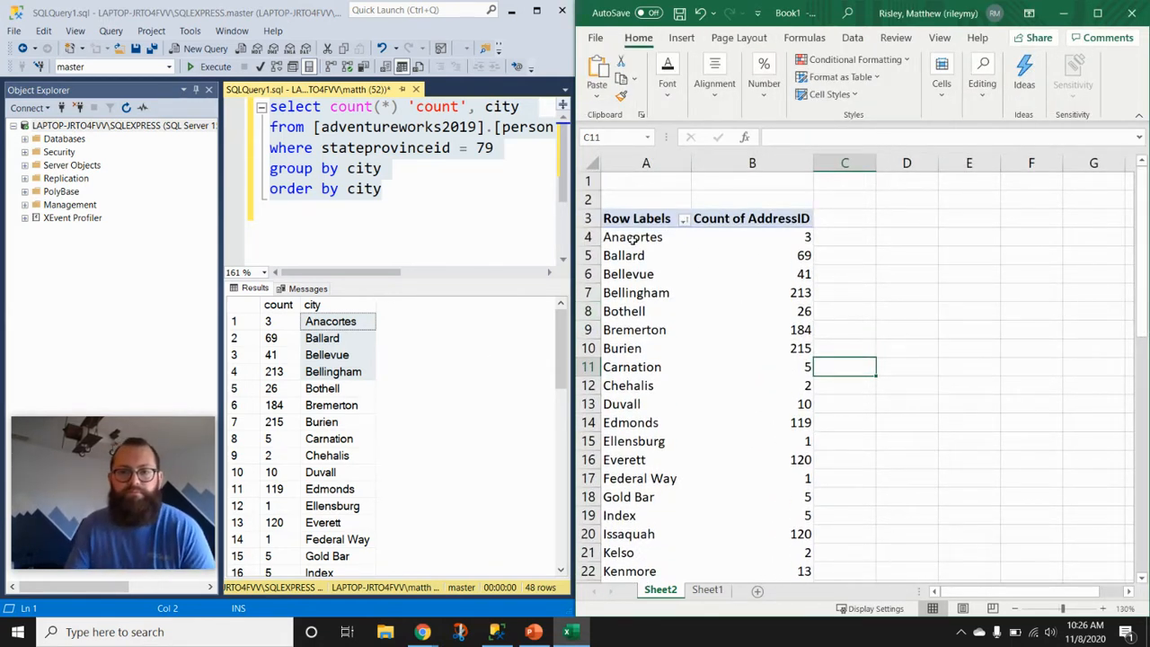
drag(633, 236, 632, 256)
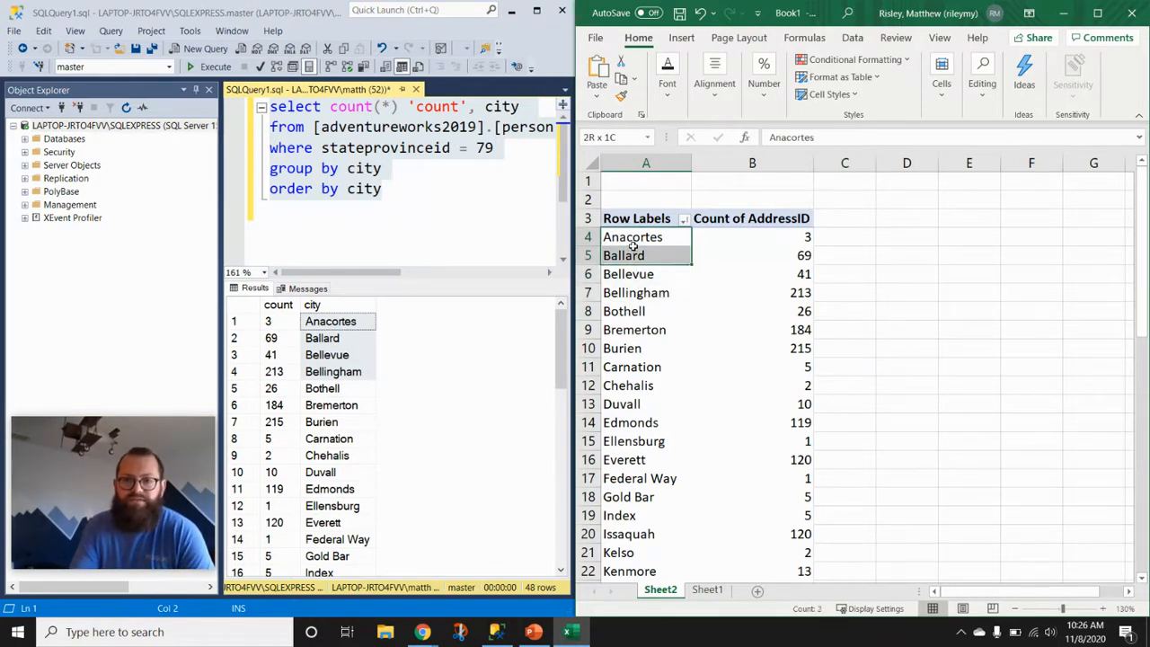
click(646, 237)
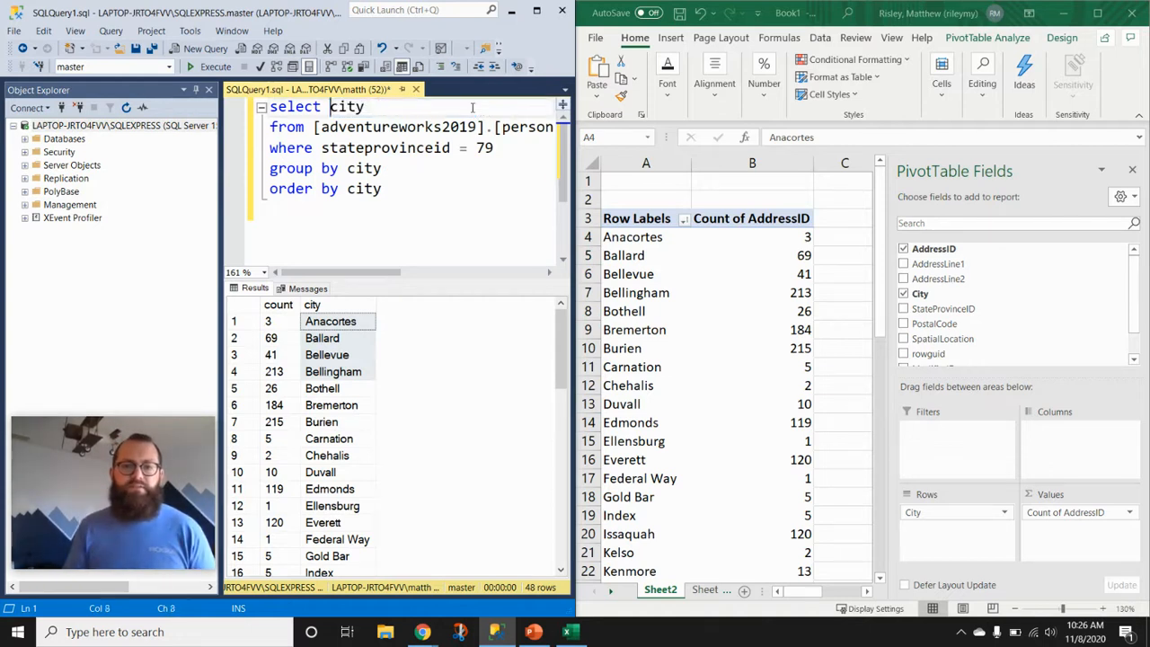
Change the SELECT clause to city, count(*) 'count' and rerun the query
text(, cio)
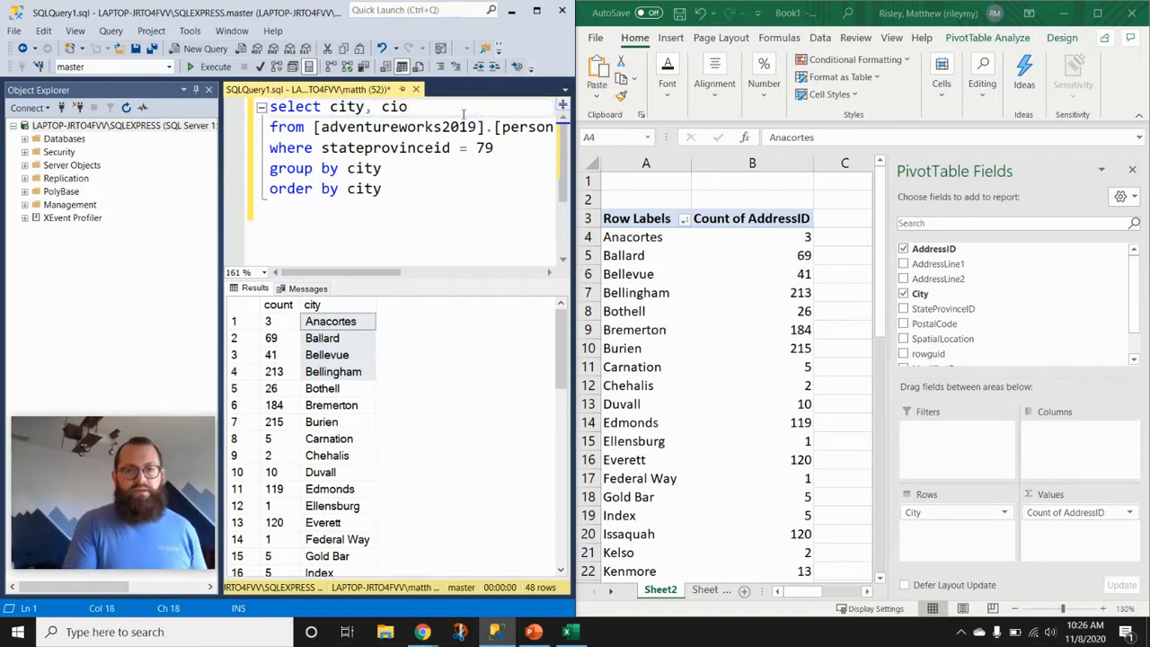
text(count)
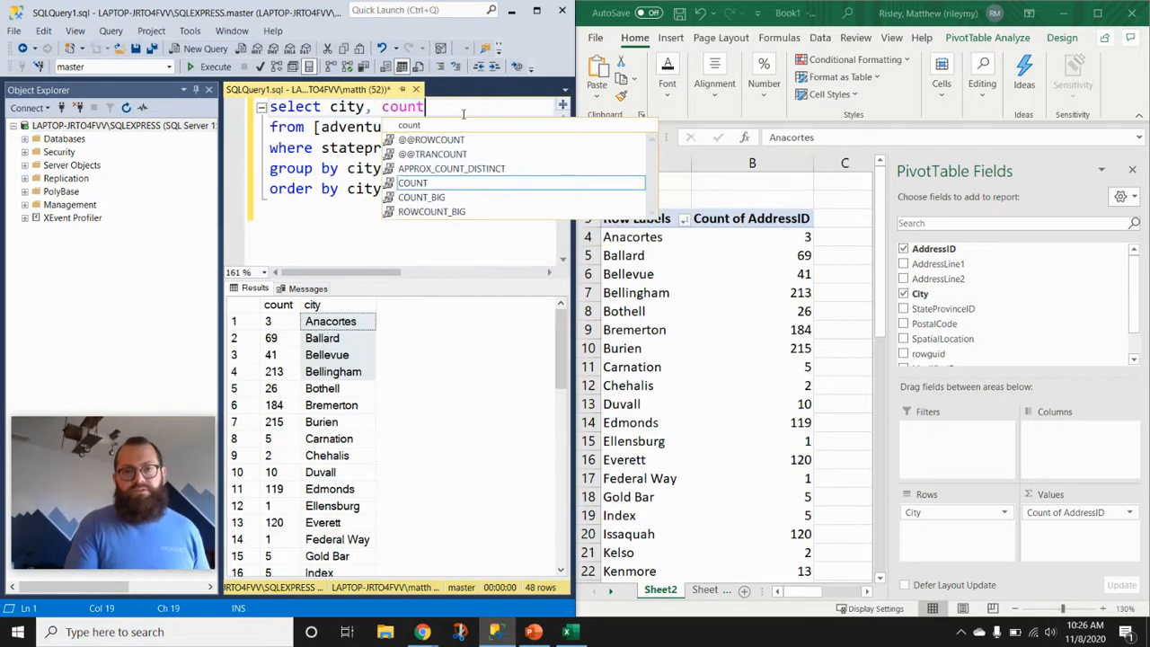
text((*) 'count')
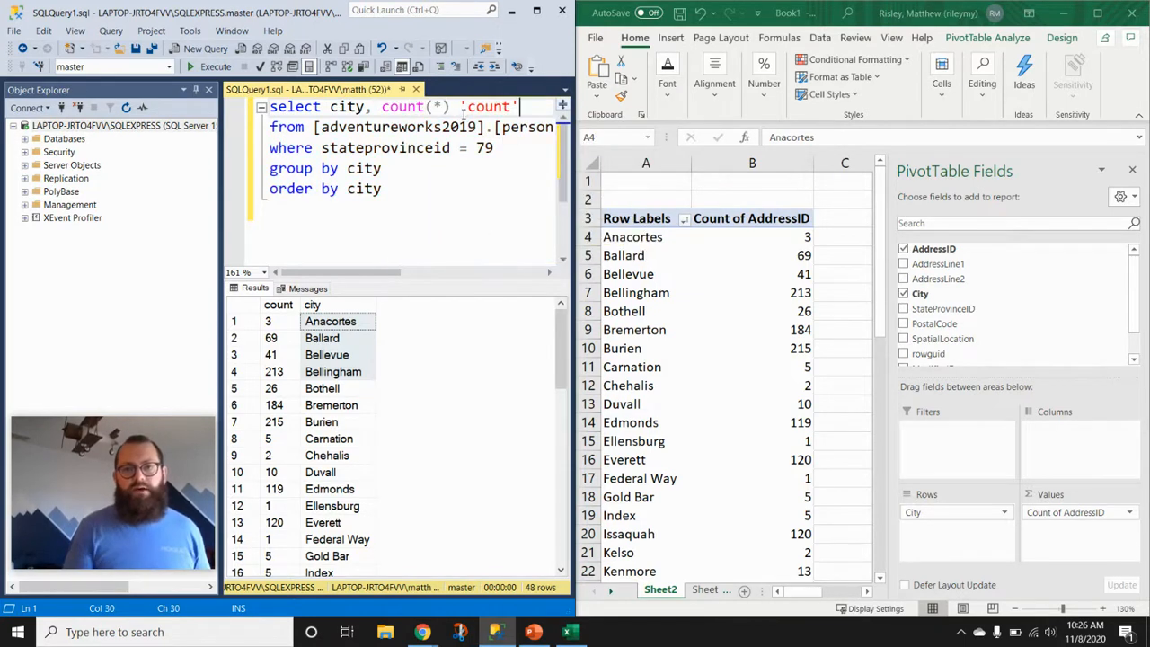
click(215, 66)
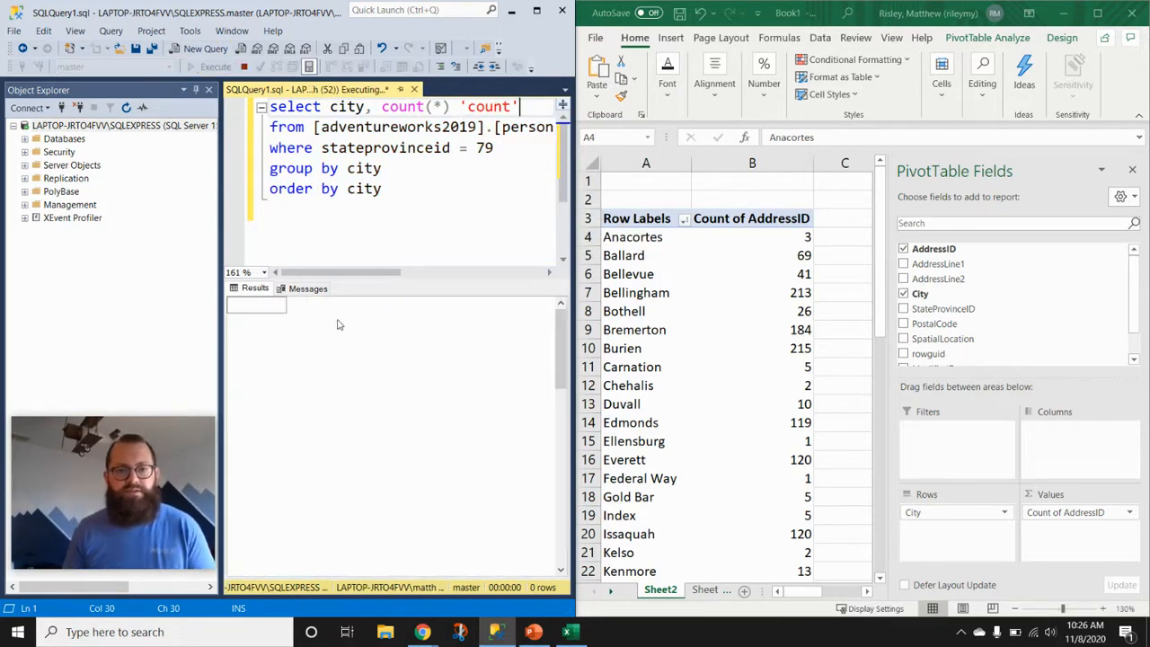
click(215, 65)
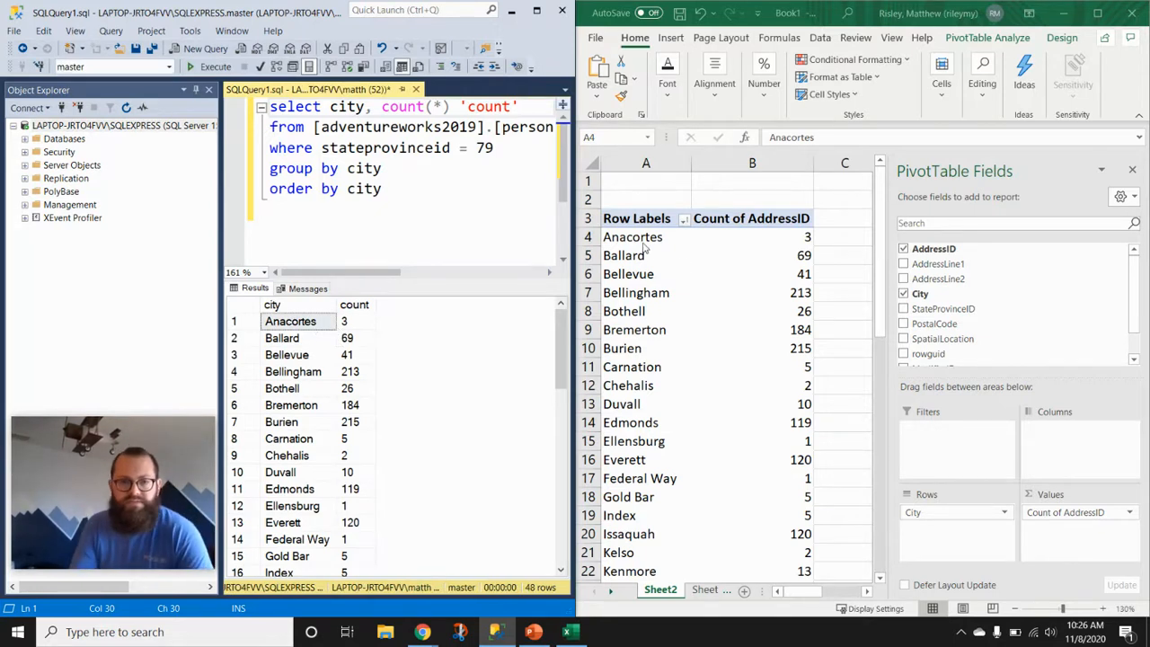
Compare grouped counts with the pivot, through Kirkland 95 and Lynnwood 101, selecting the query text
click(645, 237)
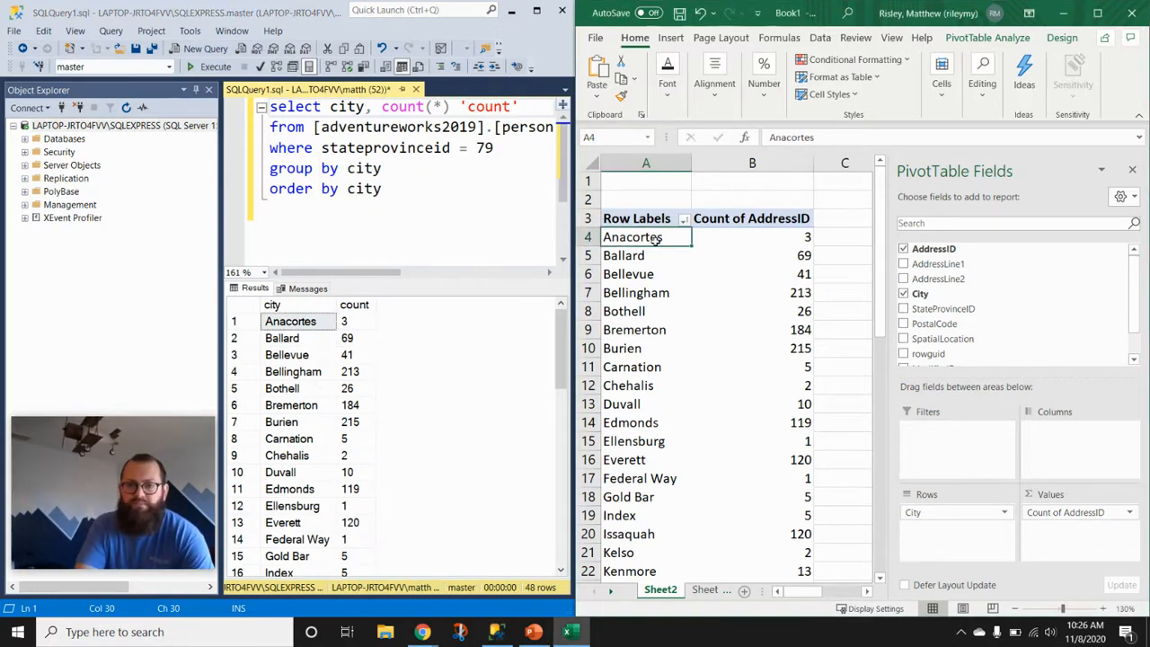
mouse_move(794, 273)
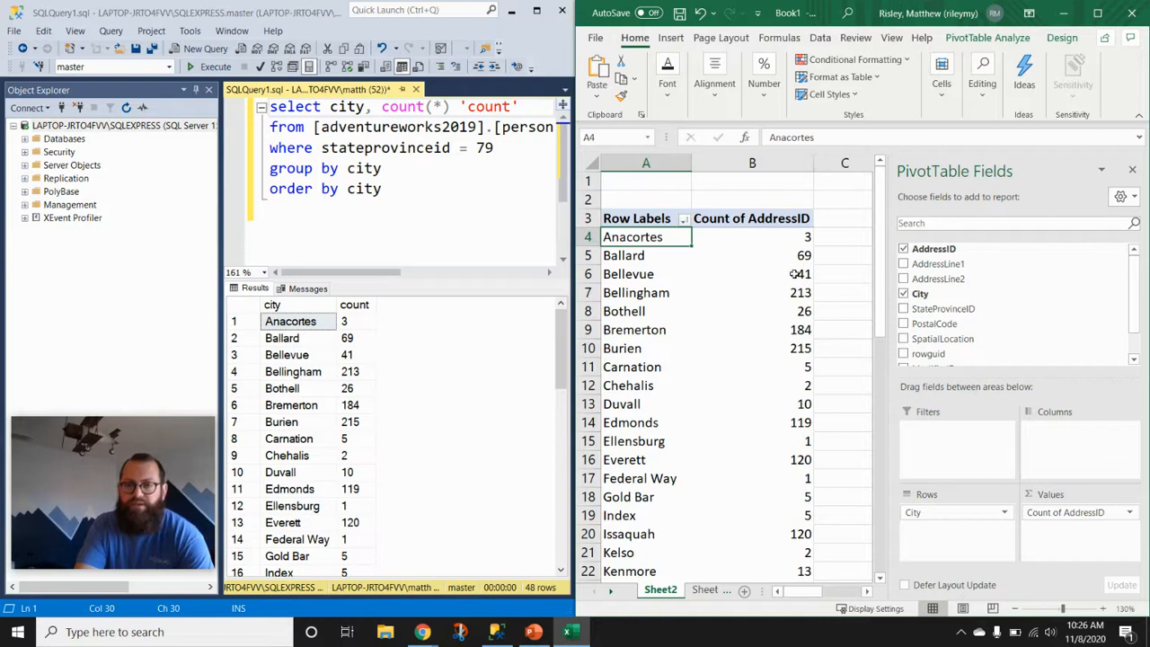
scroll(down, 3)
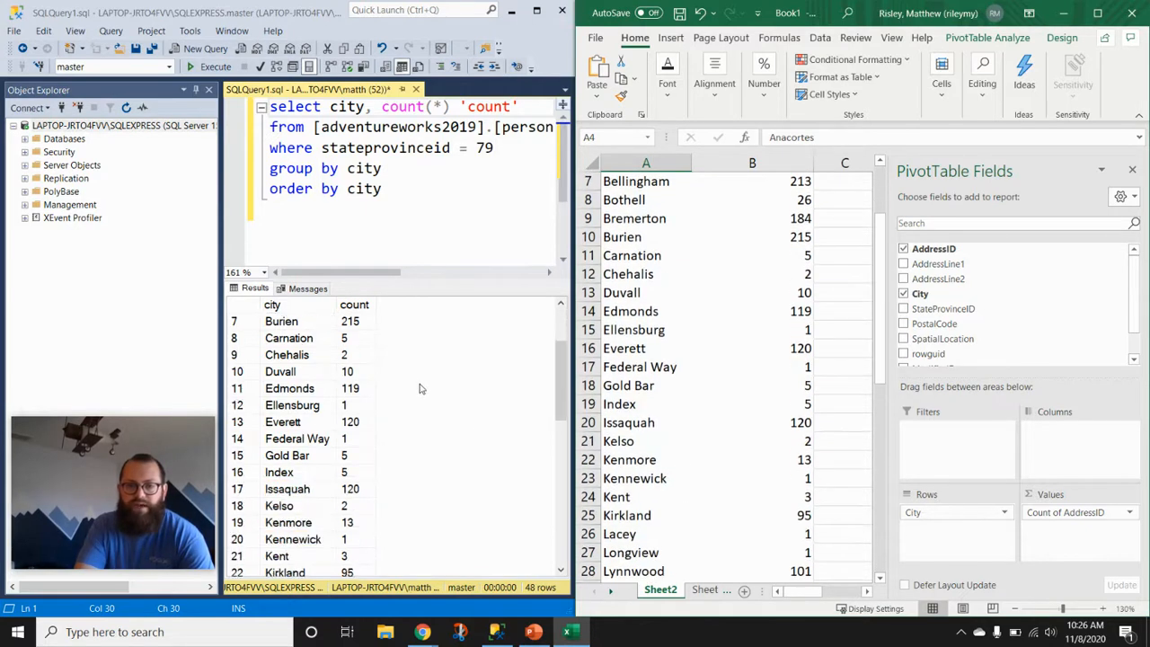
scroll(down, 3)
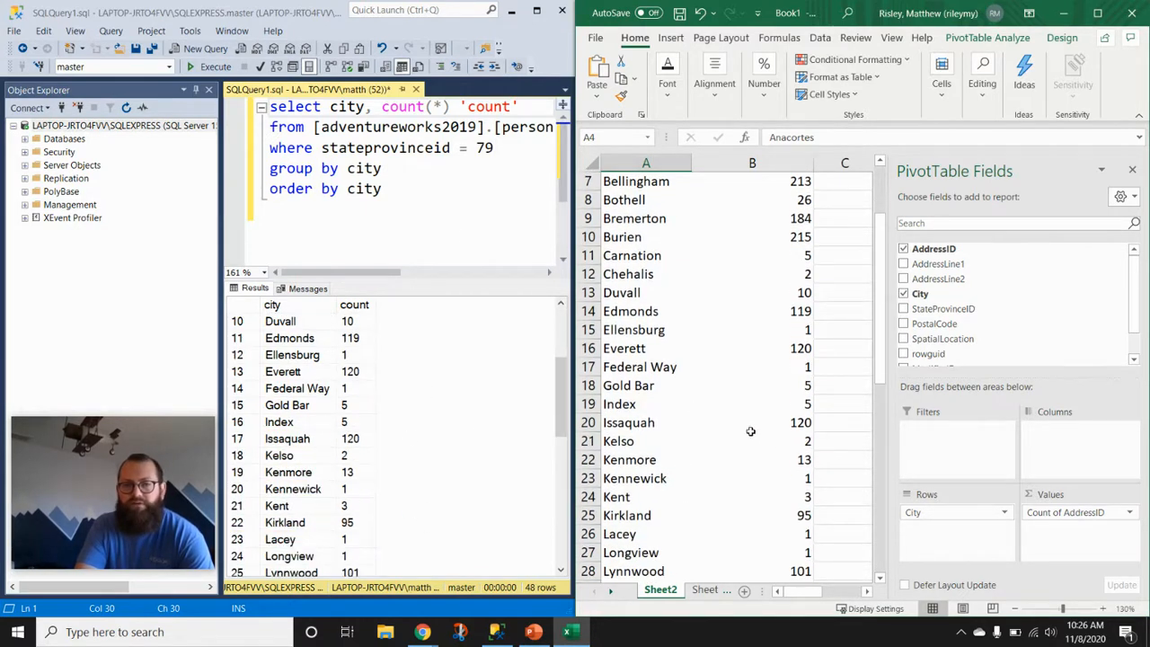
key(ctrl+a)
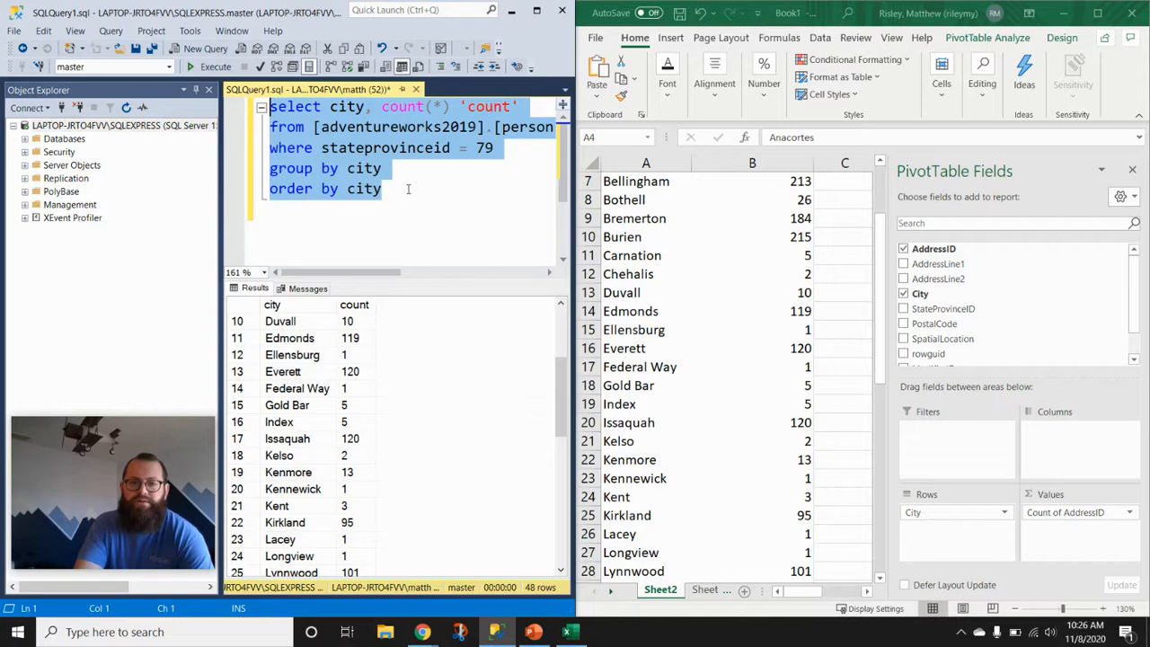
scroll(up, 3)
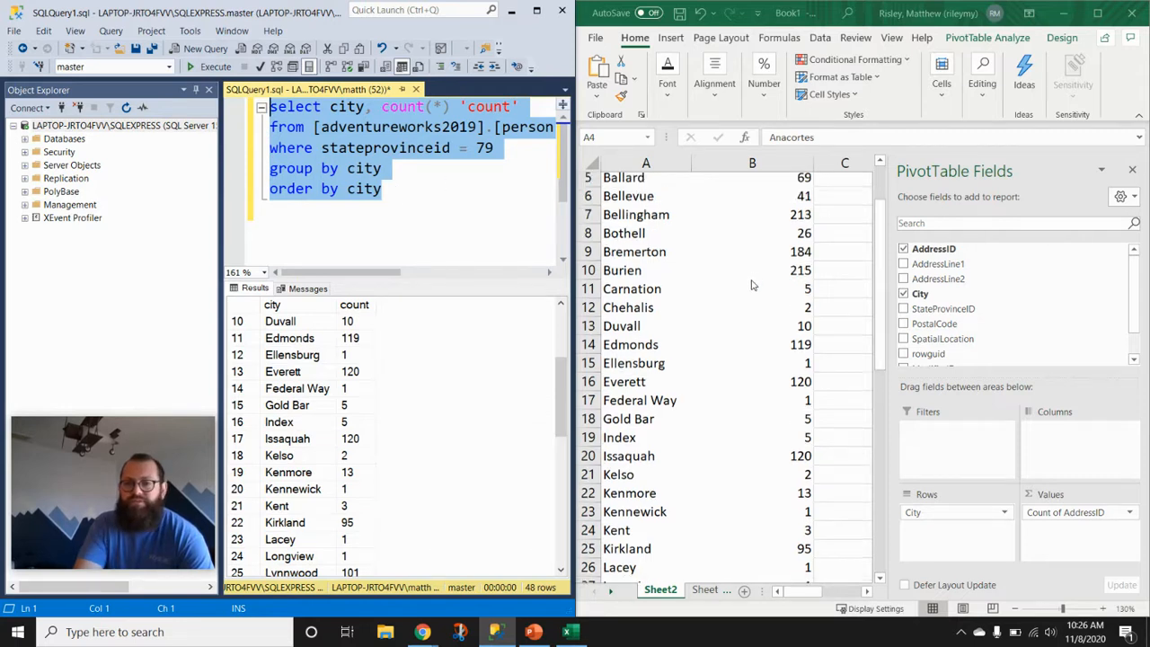
scroll(up, 3)
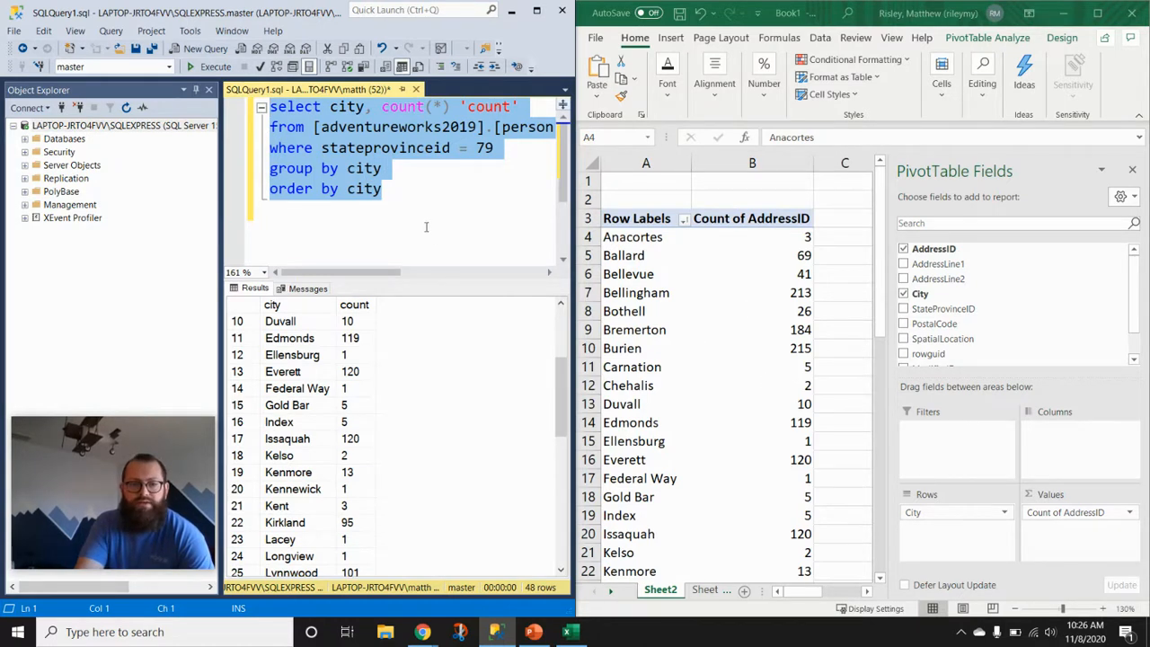
mouse_move(613, 236)
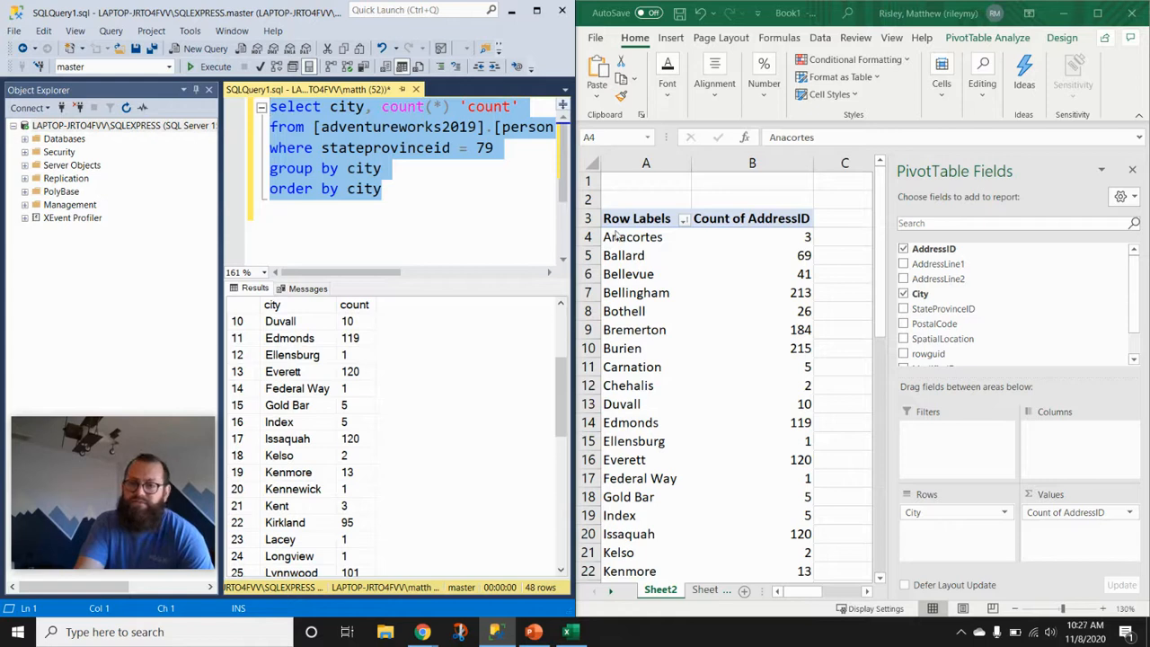
mouse_move(732, 362)
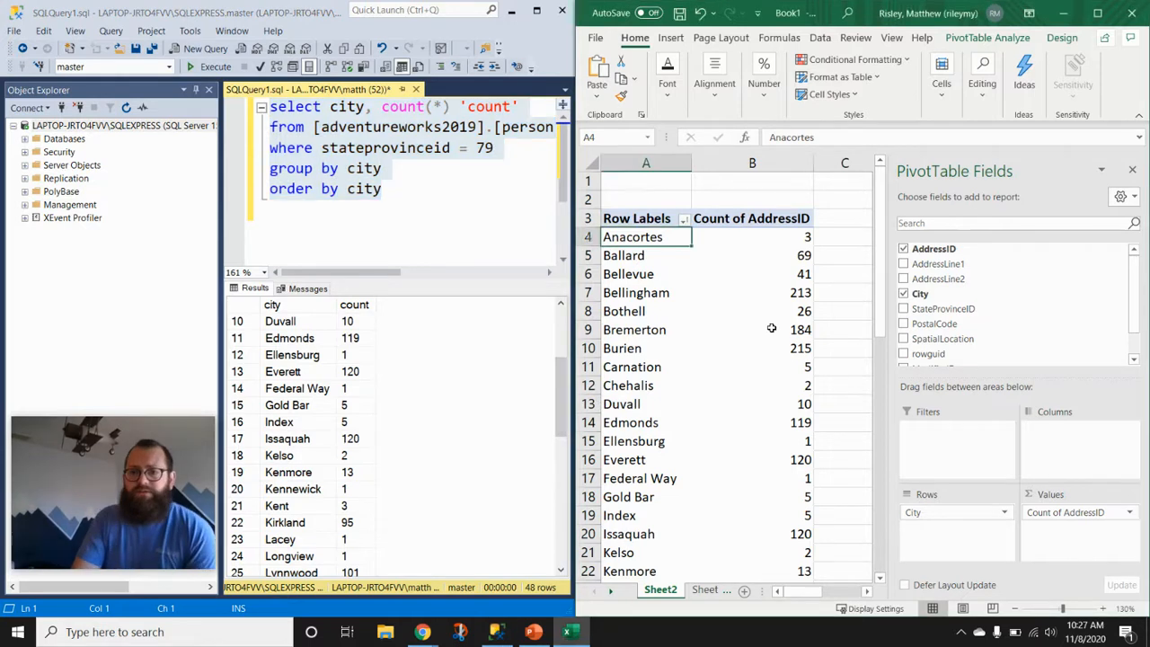
Scroll to pivot cell B52 showing the Grand Total of 2636 addresses
scroll(down, 3)
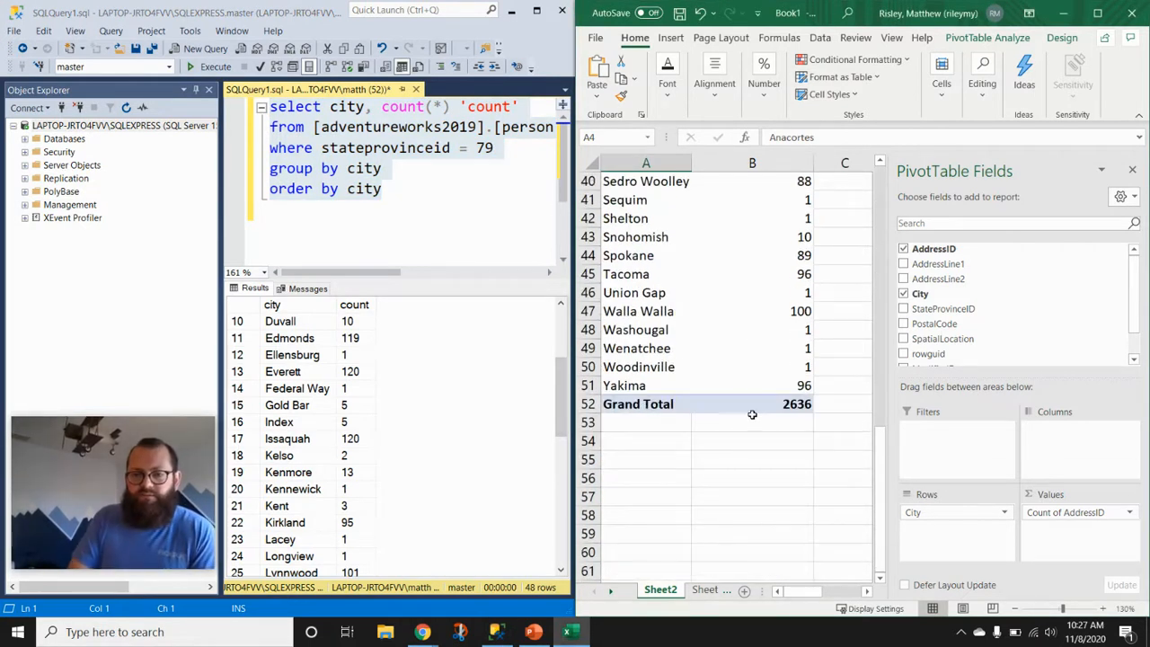
click(752, 403)
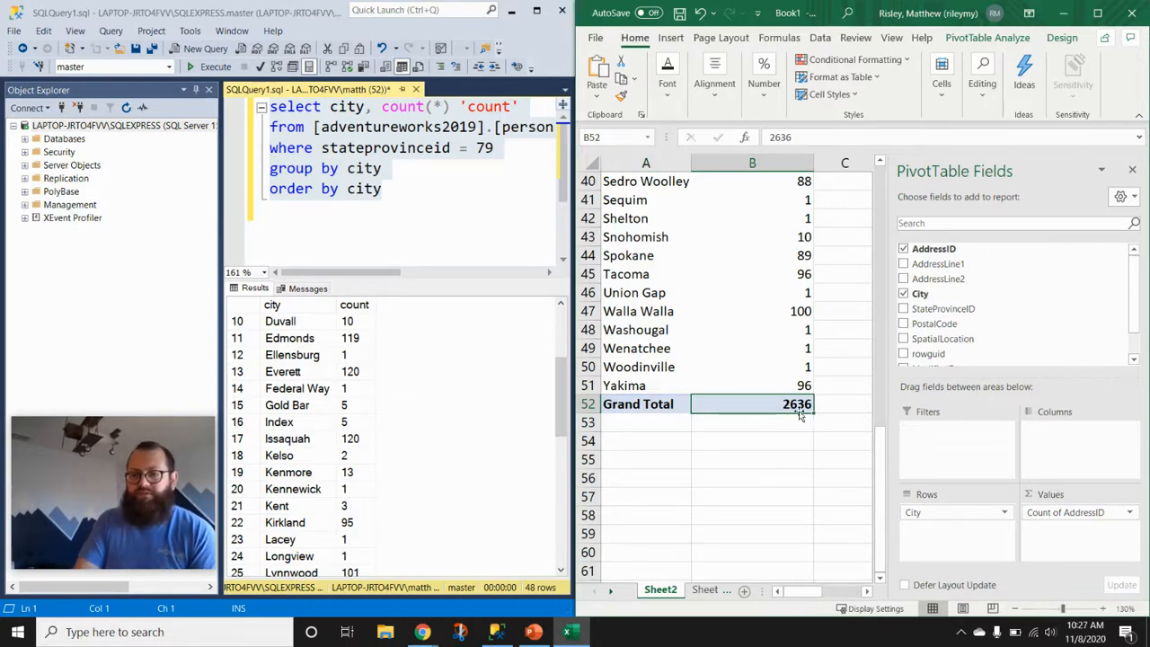
mouse_move(837, 472)
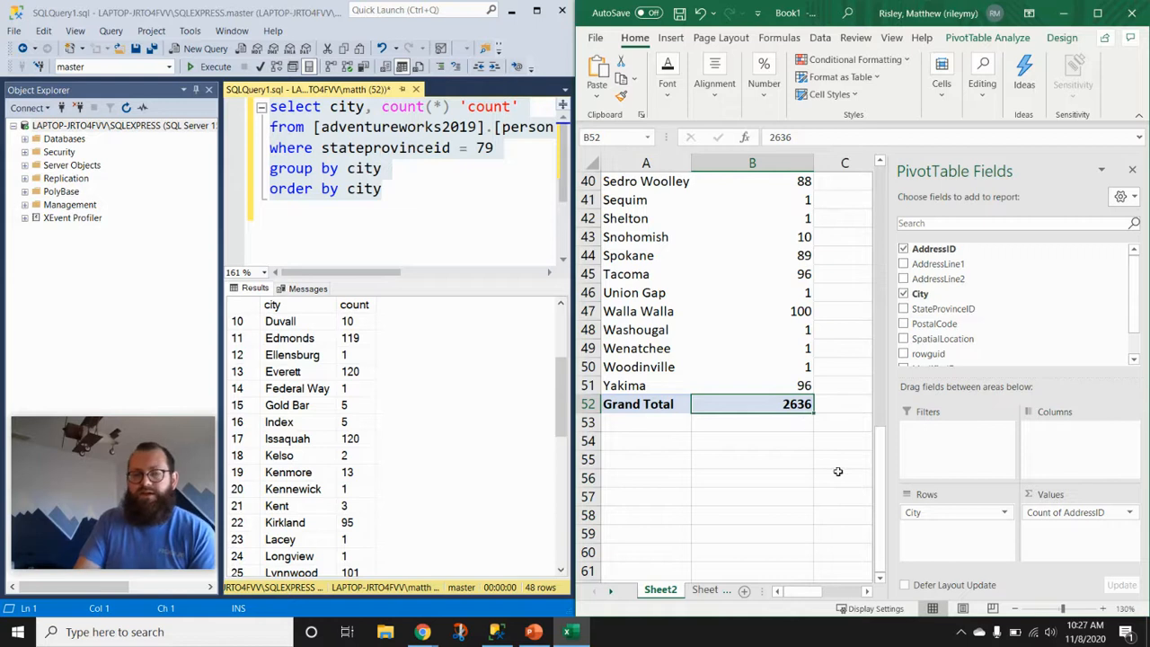
click(290, 147)
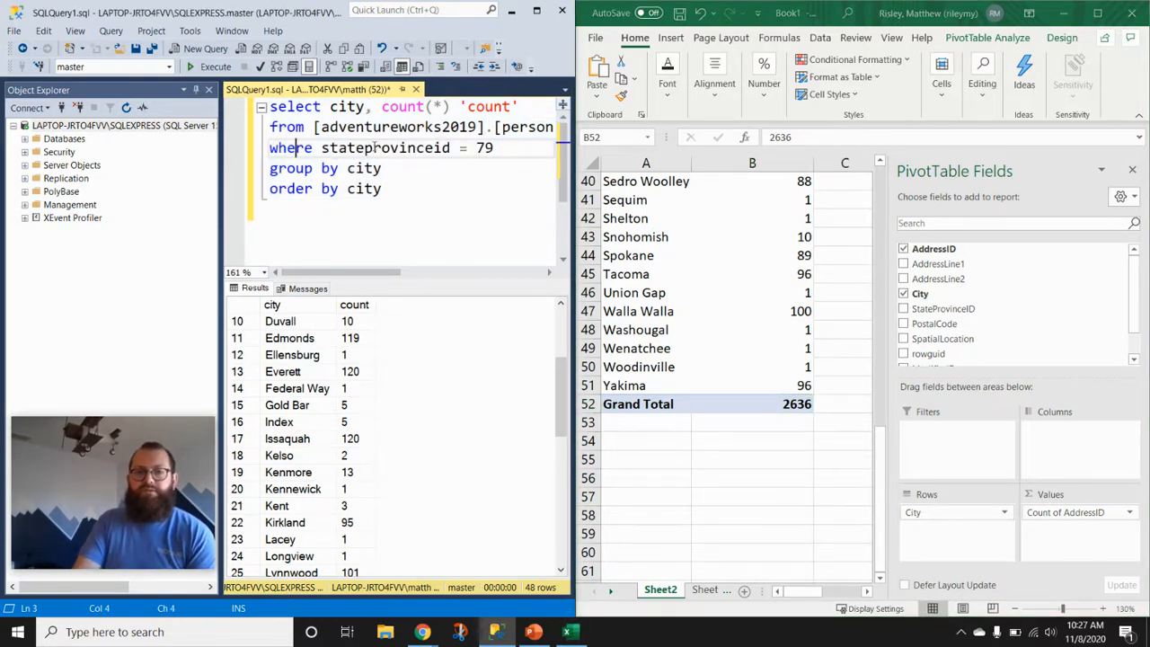
mouse_move(362, 132)
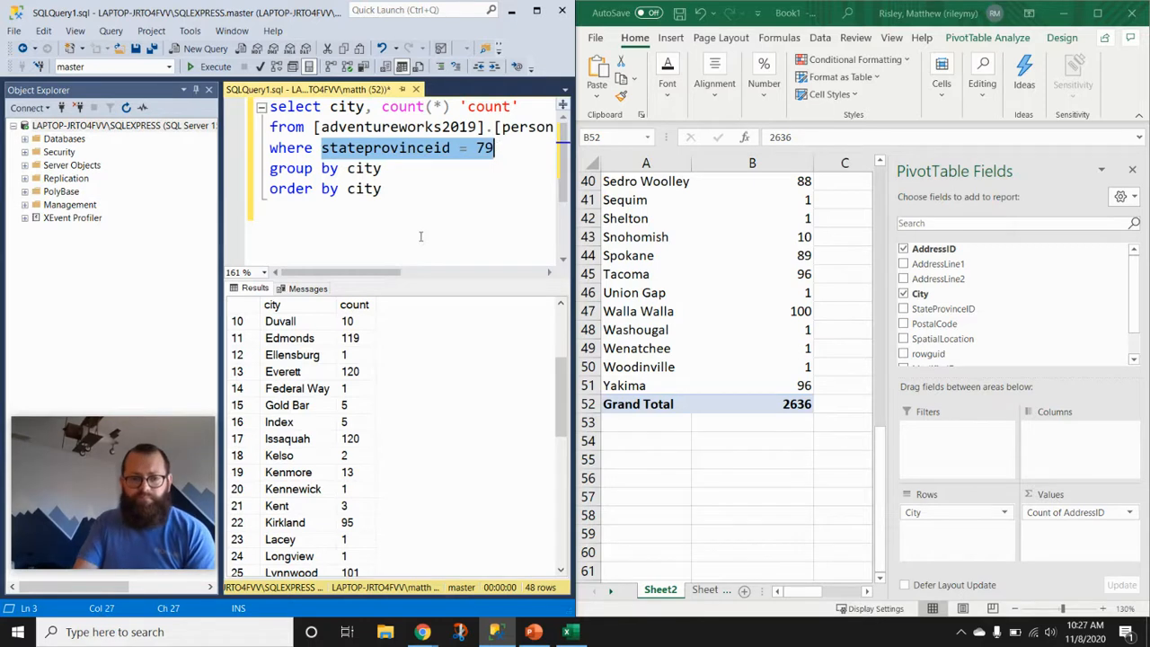
mouse_move(441, 283)
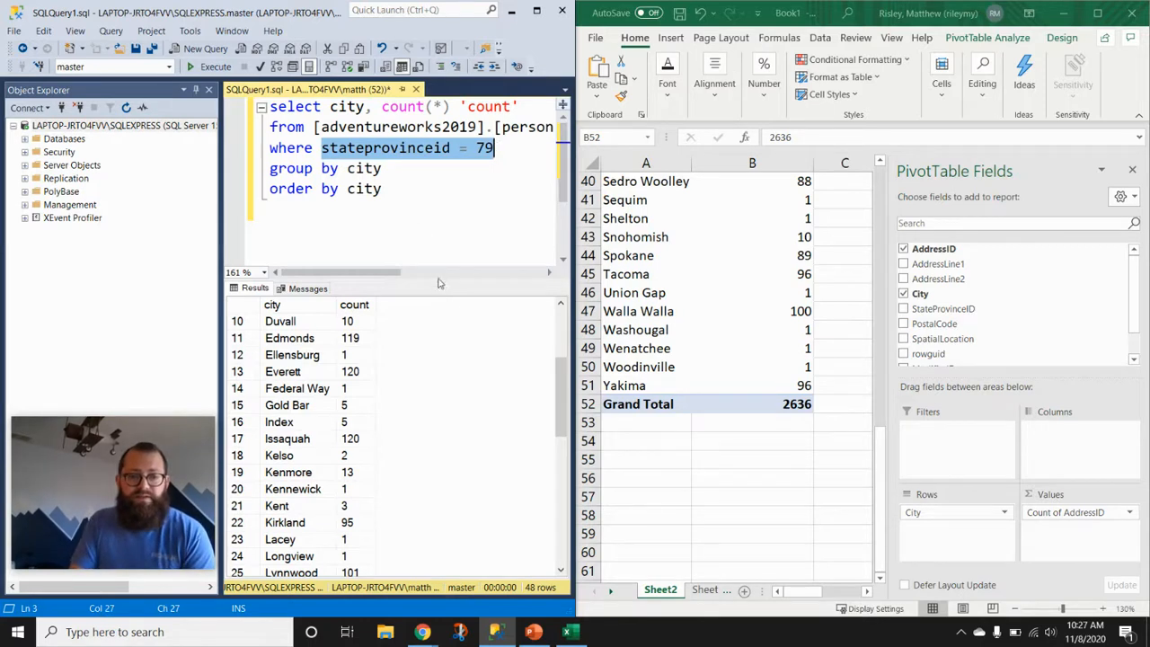
mouse_move(764, 511)
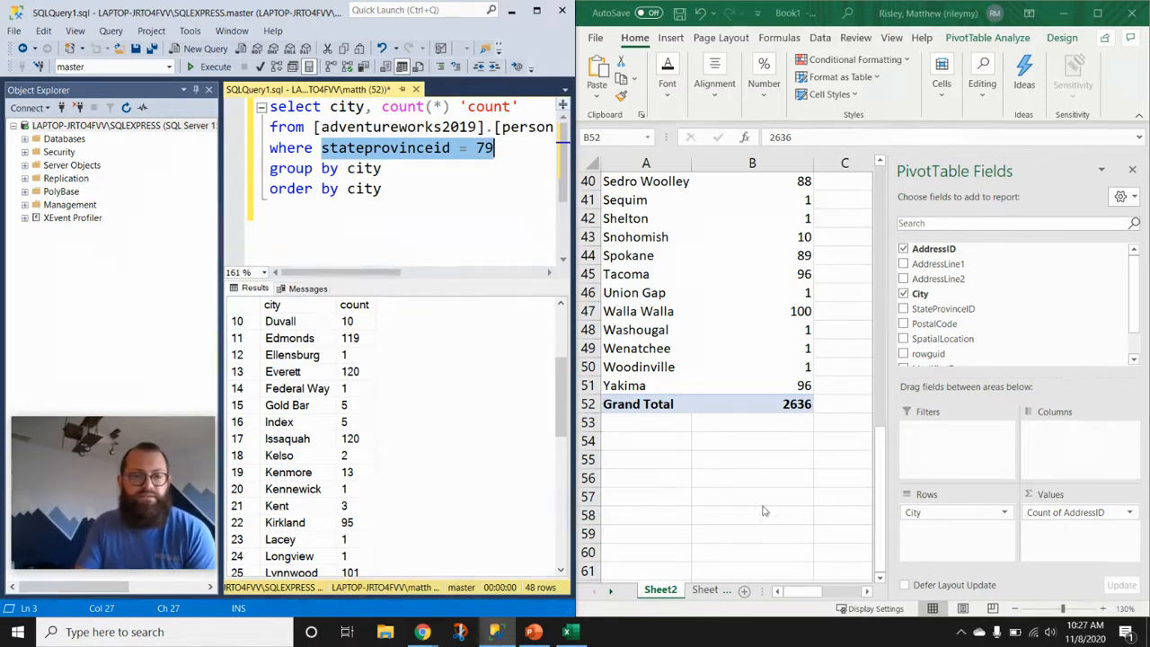
mouse_move(709, 524)
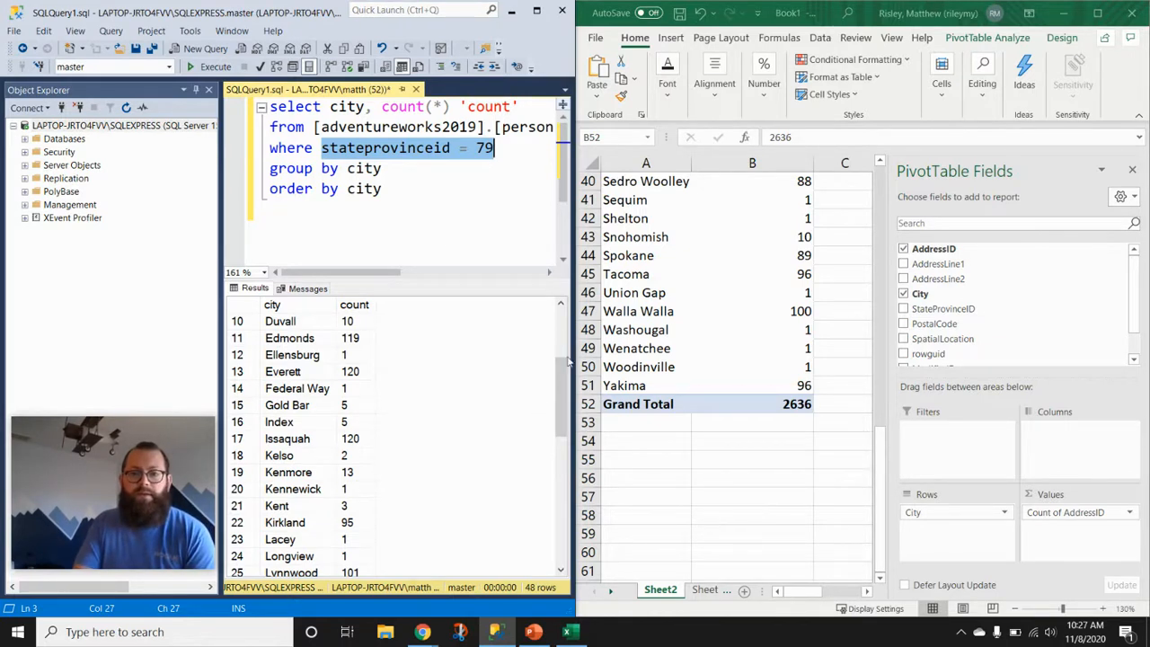
mouse_move(751, 304)
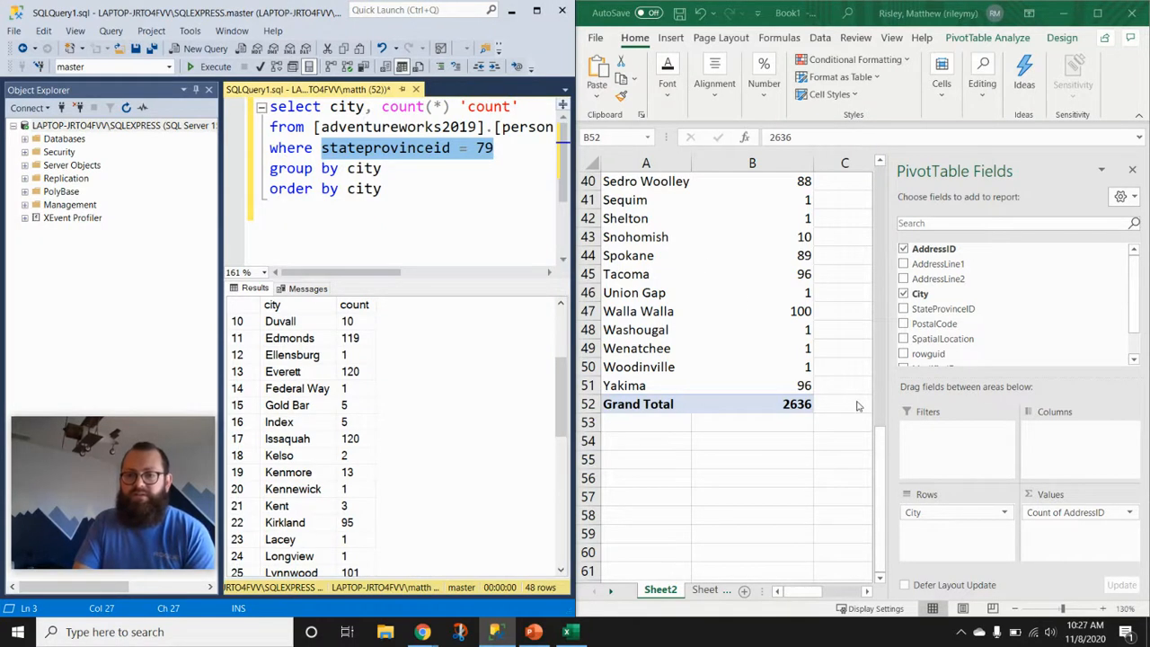
mouse_move(854, 426)
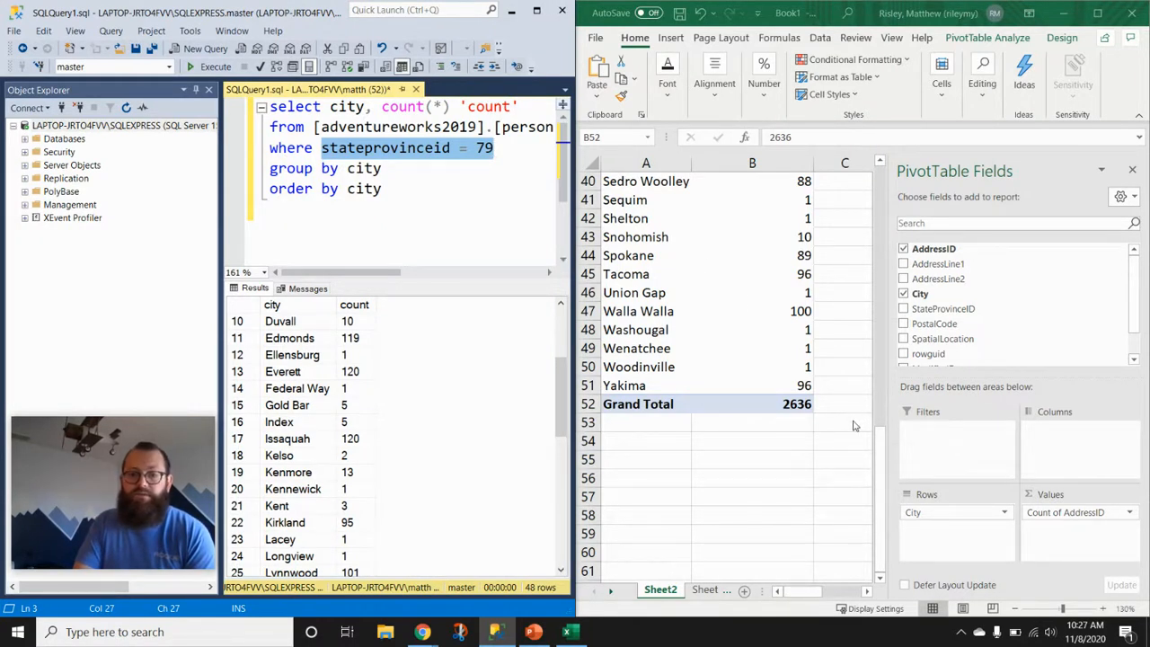